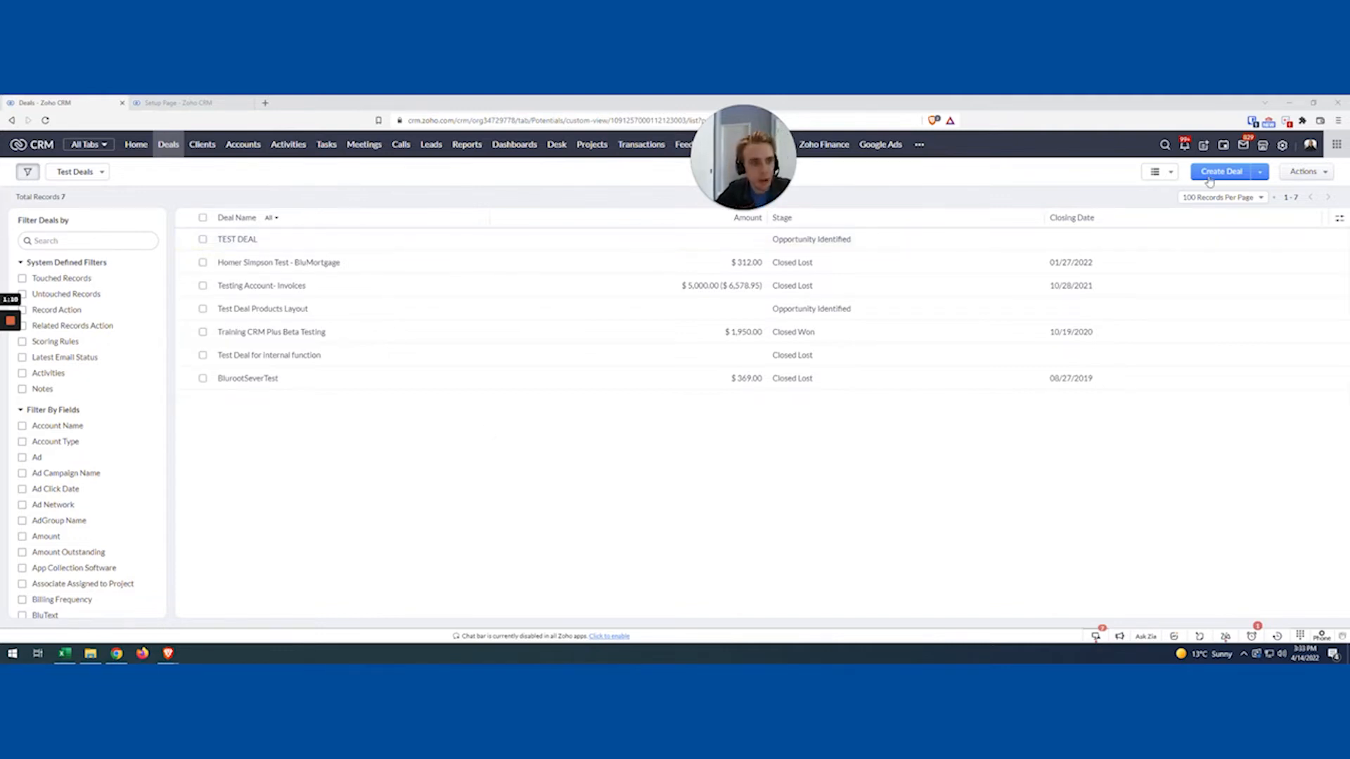
Fill a new deal form: account type Upsell, deal name 'Unsure', client Harry Test
{"action": "left_click", "coordinate": [1223, 172]}
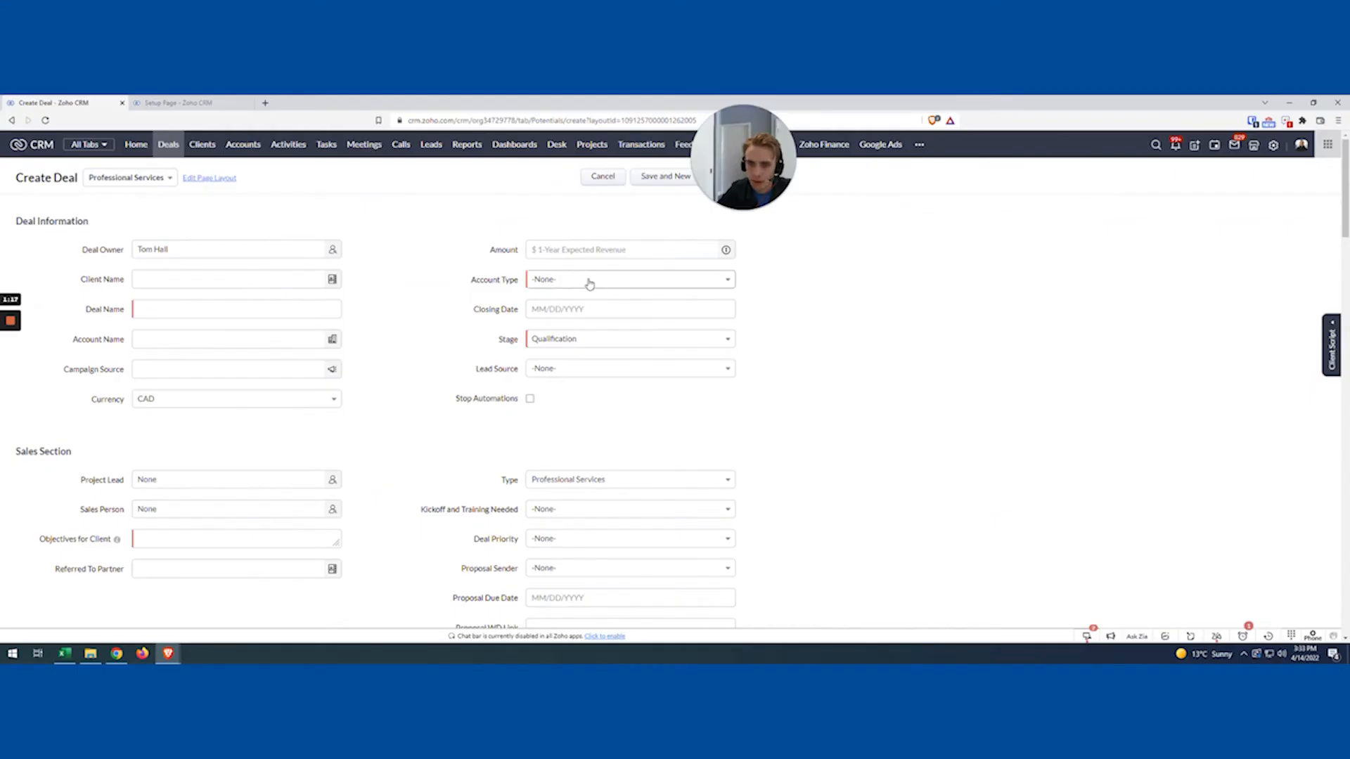
{"action": "left_click", "coordinate": [629, 280]}
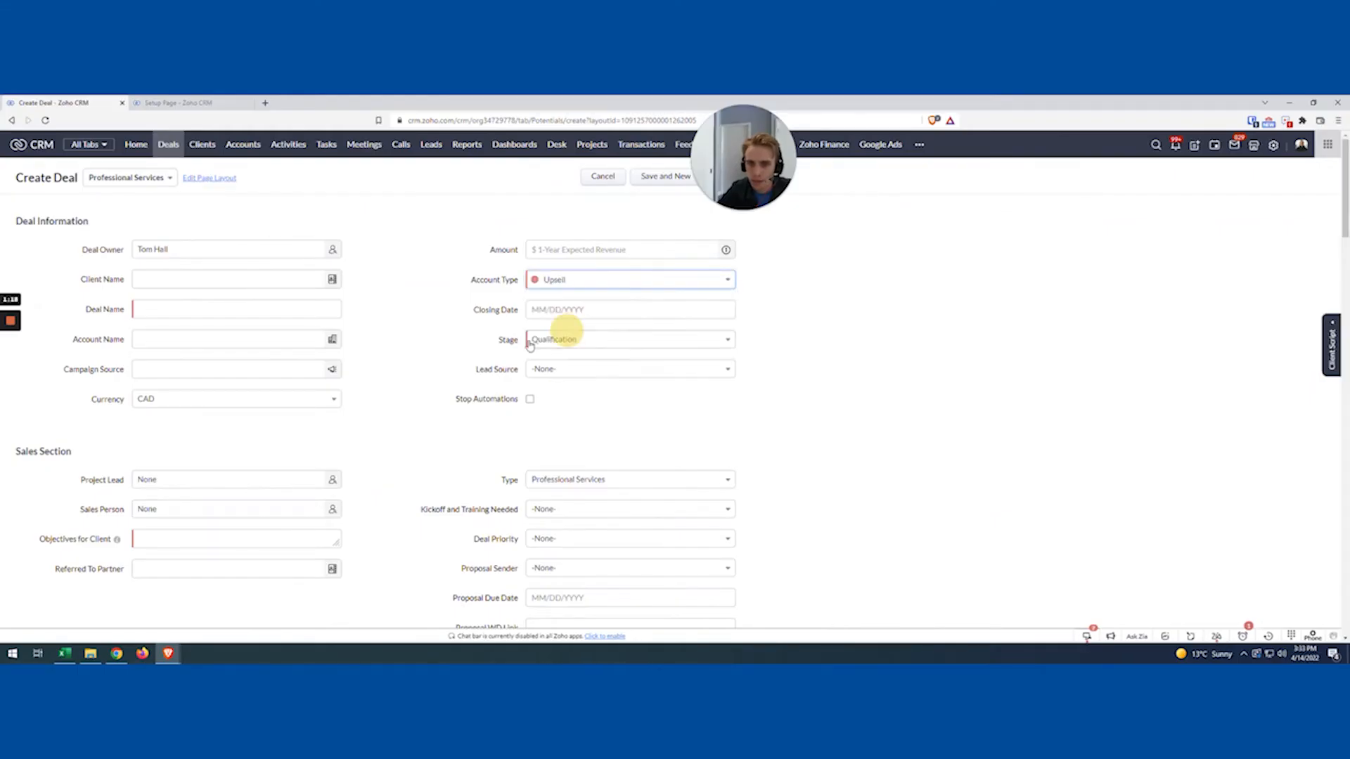
{"action": "left_click", "coordinate": [236, 310]}
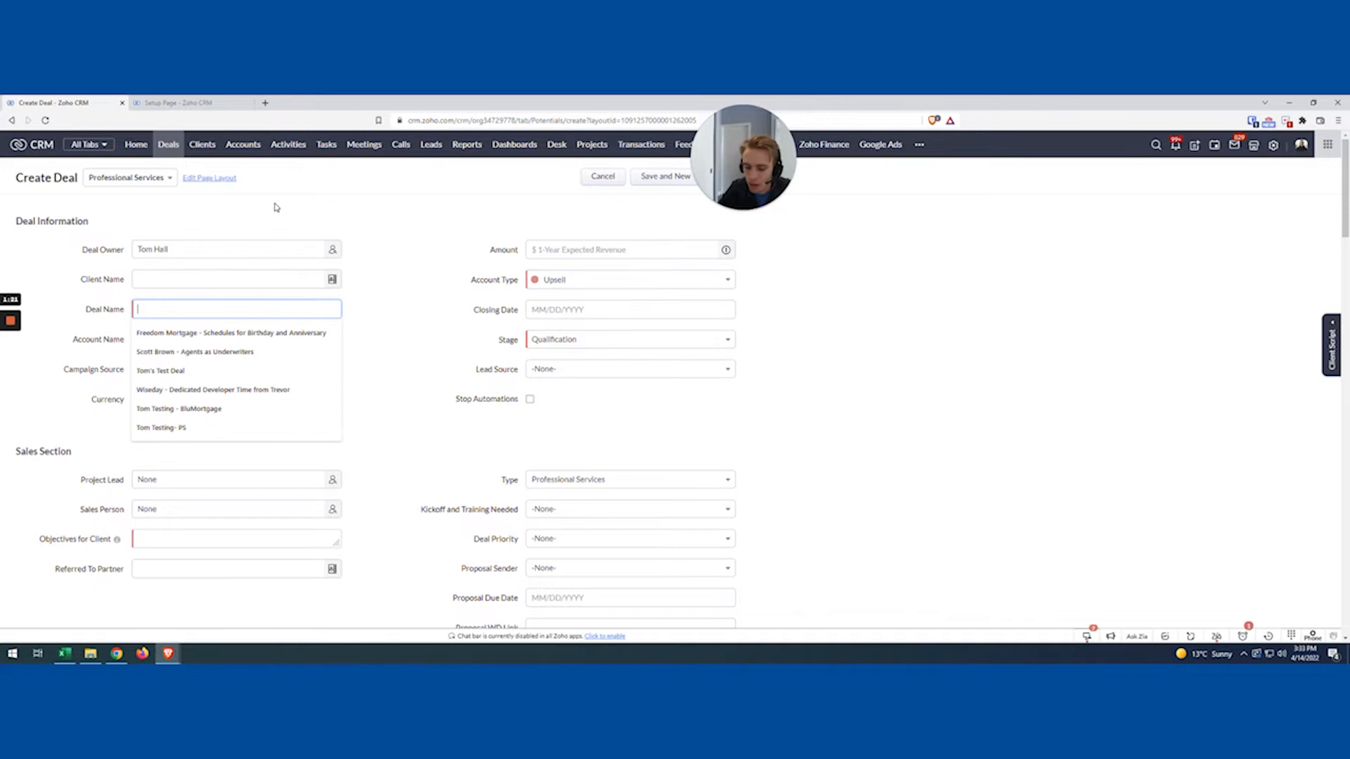
{"action": "type", "text": "Unsure"}
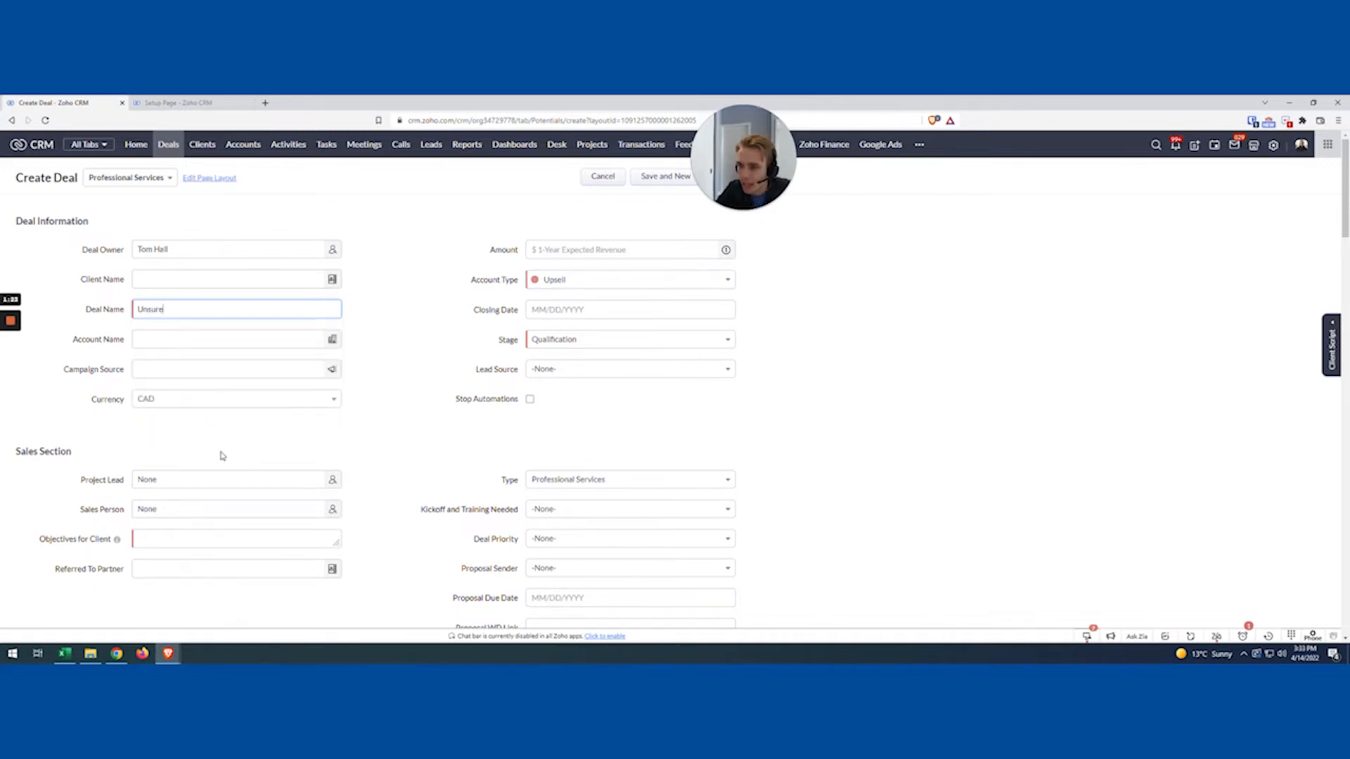
{"action": "left_click", "coordinate": [232, 279]}
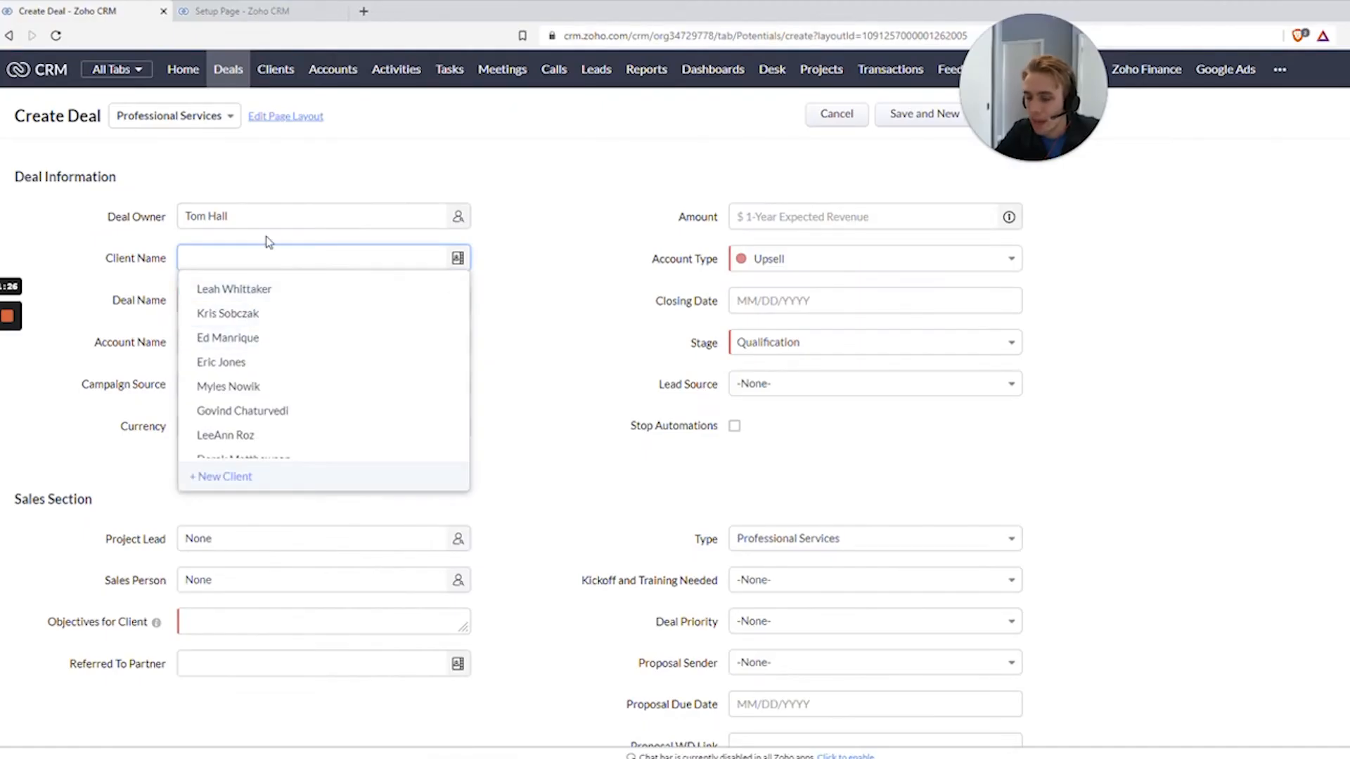
{"action": "type", "text": "test"}
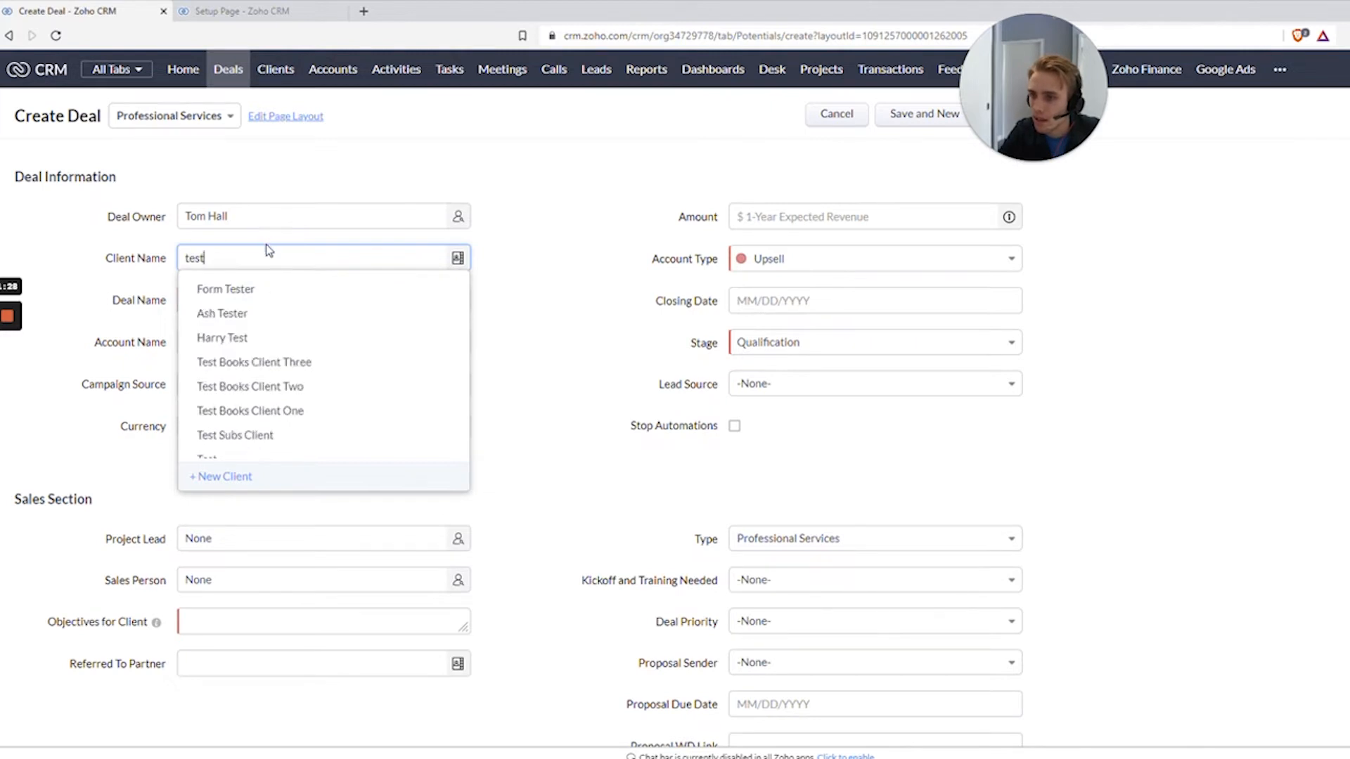
{"action": "left_click", "coordinate": [222, 338]}
{"action": "type", "text": "Unsure"}
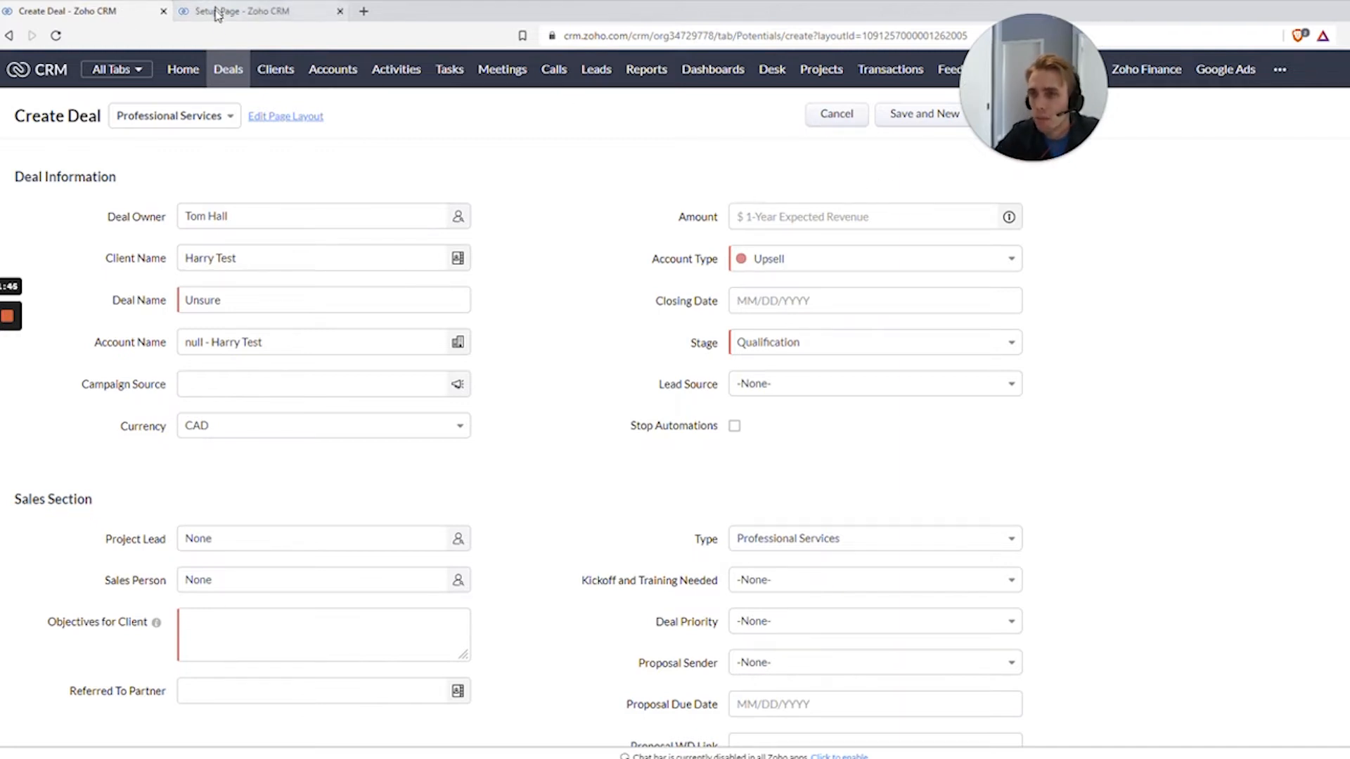
Add a Deals-module workflow rule named 'Client Details to the Deal on Create' in Setup
{"action": "left_click", "coordinate": [229, 10]}
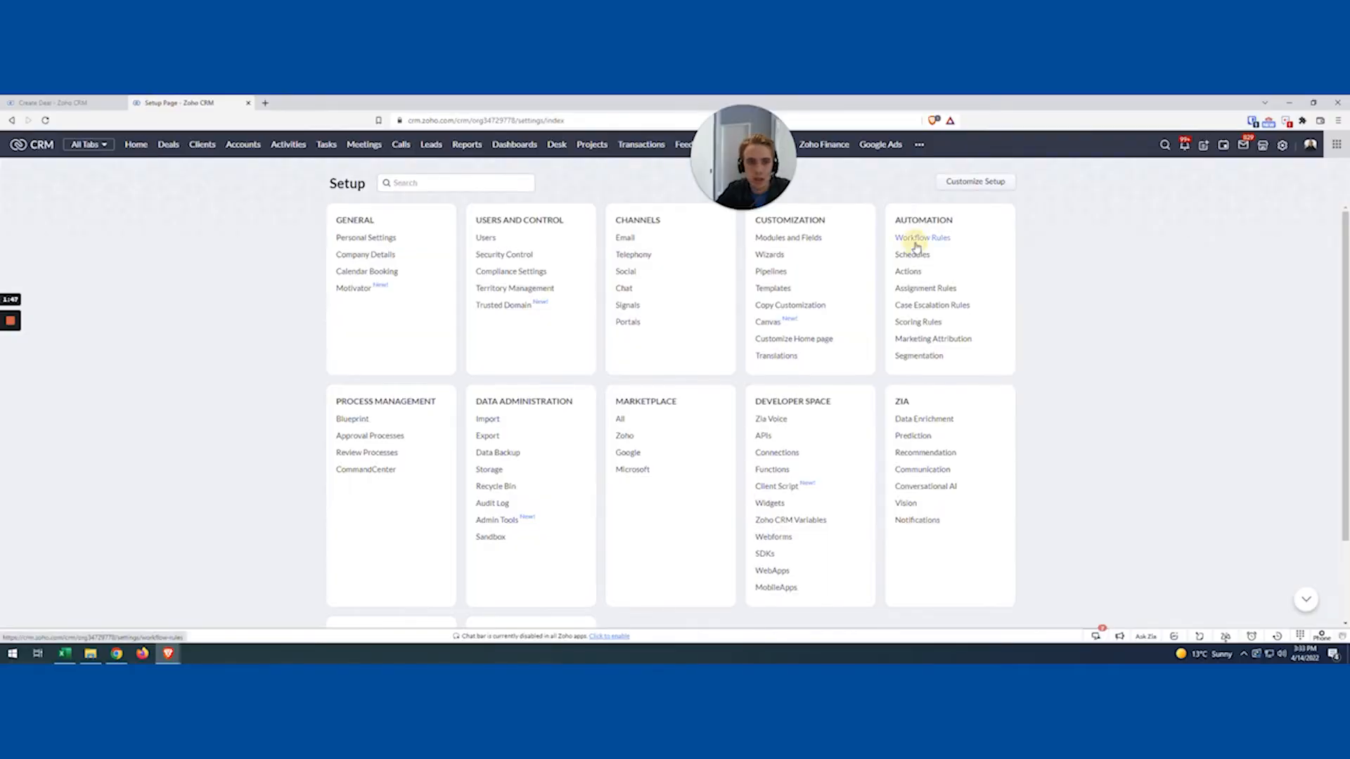
{"action": "left_click", "coordinate": [921, 238]}
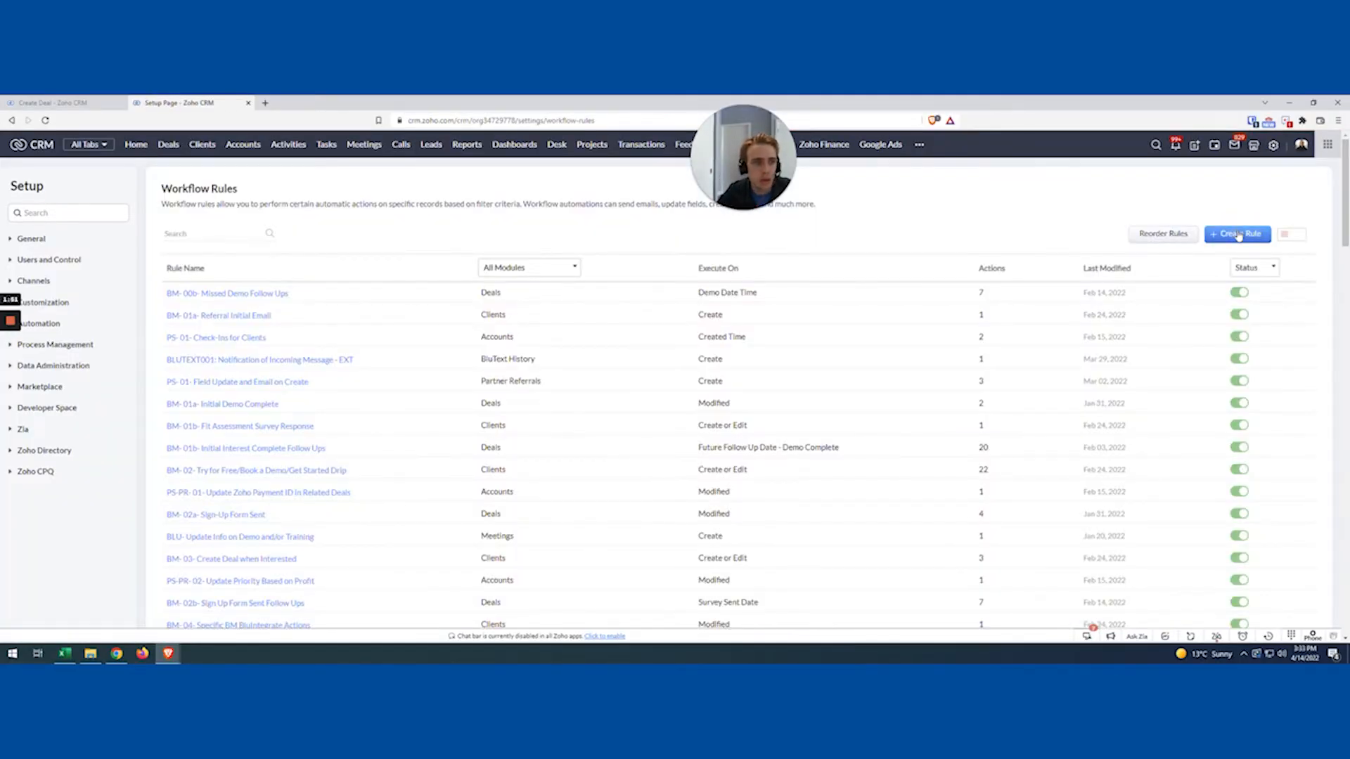
{"action": "left_click", "coordinate": [1237, 234]}
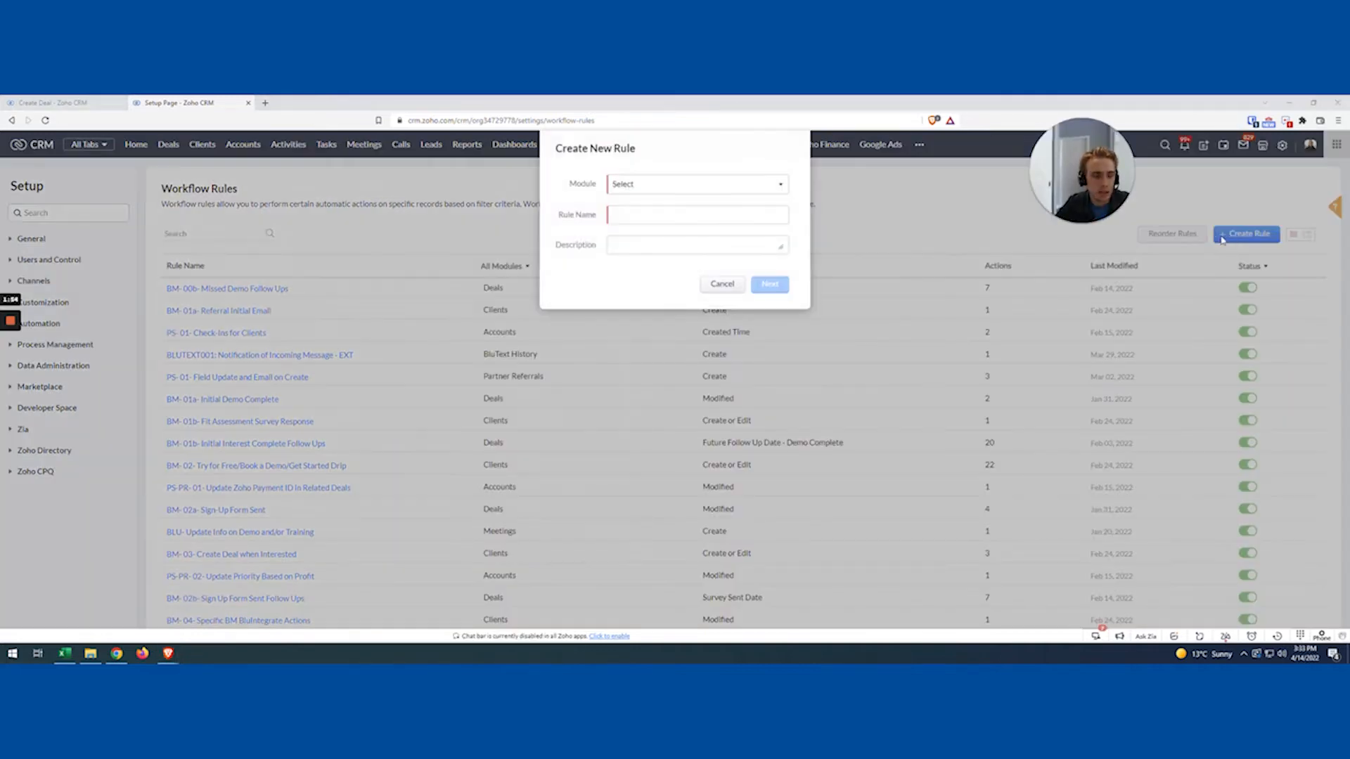
{"action": "left_click", "coordinate": [697, 184]}
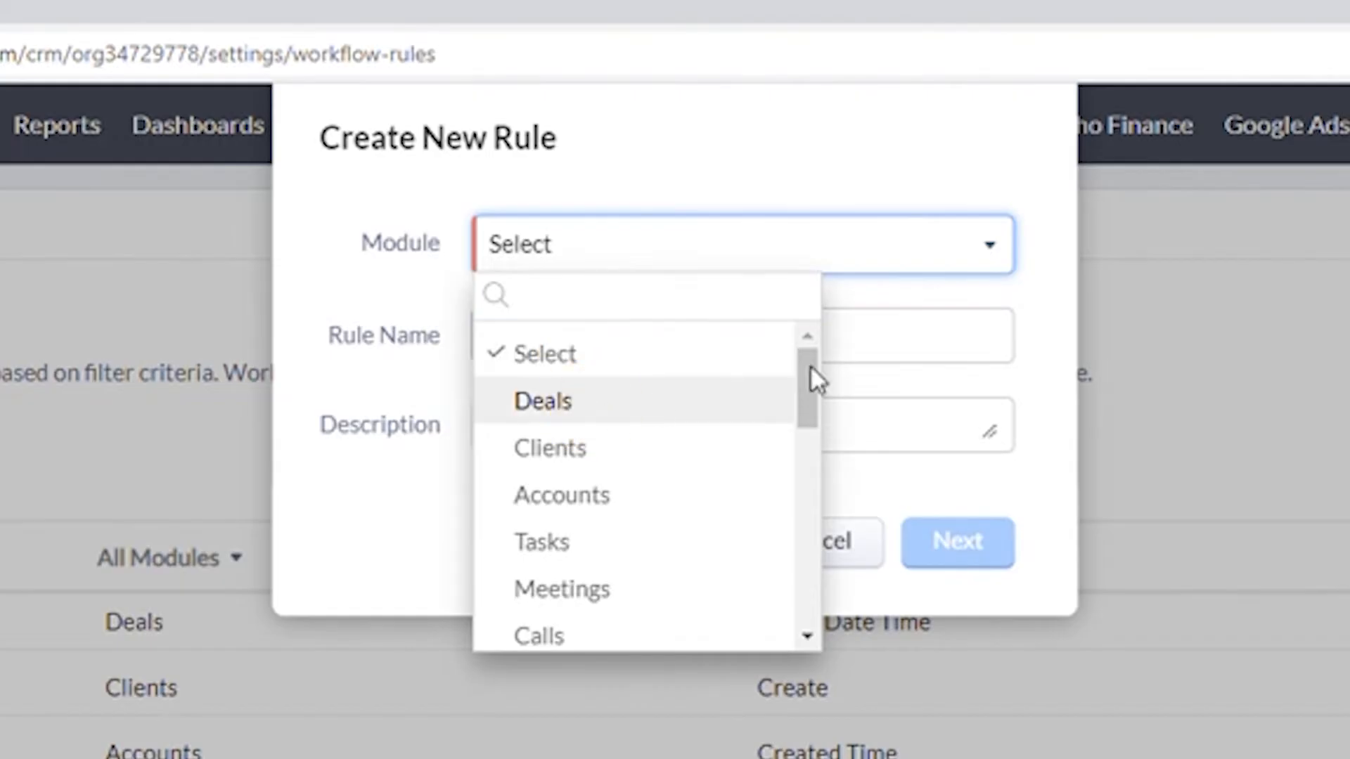
{"action": "left_click", "coordinate": [543, 401]}
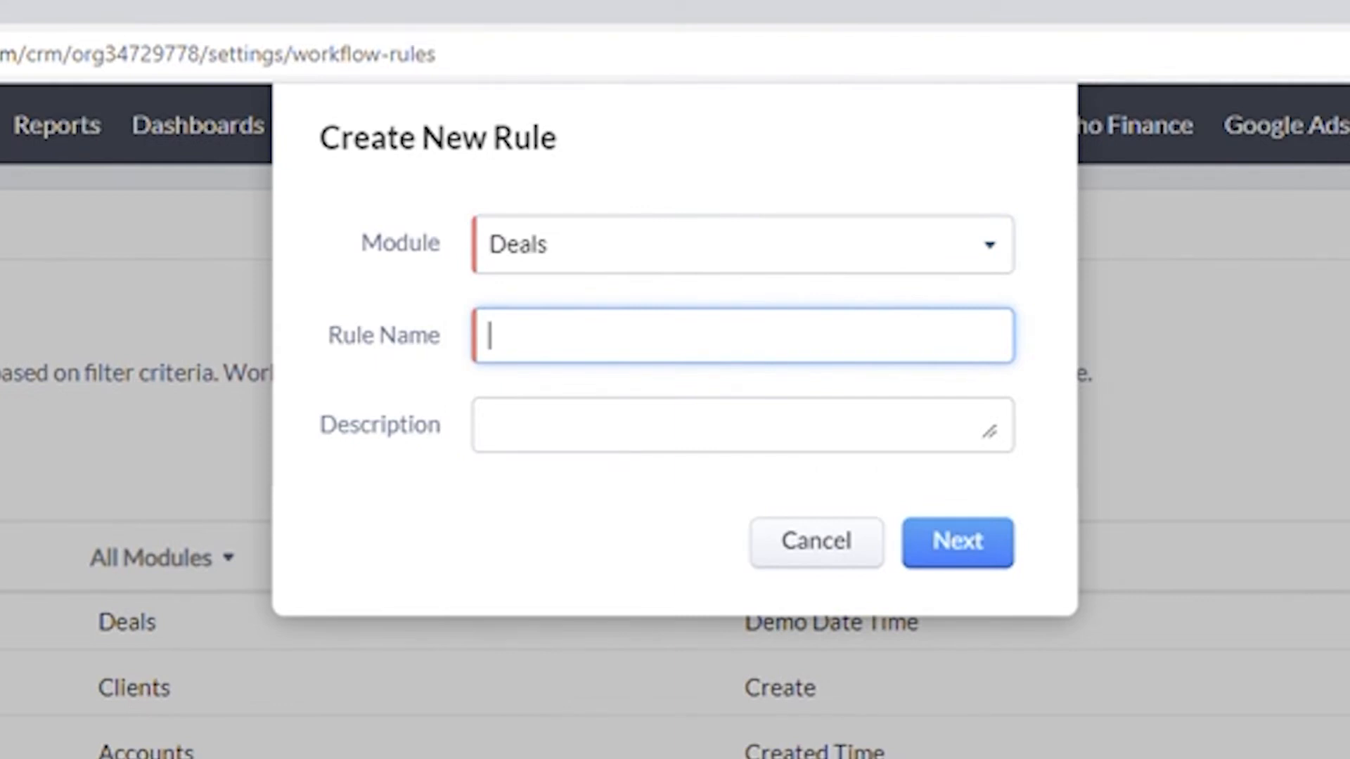
{"action": "type", "text": "Client Details to the Deal"}
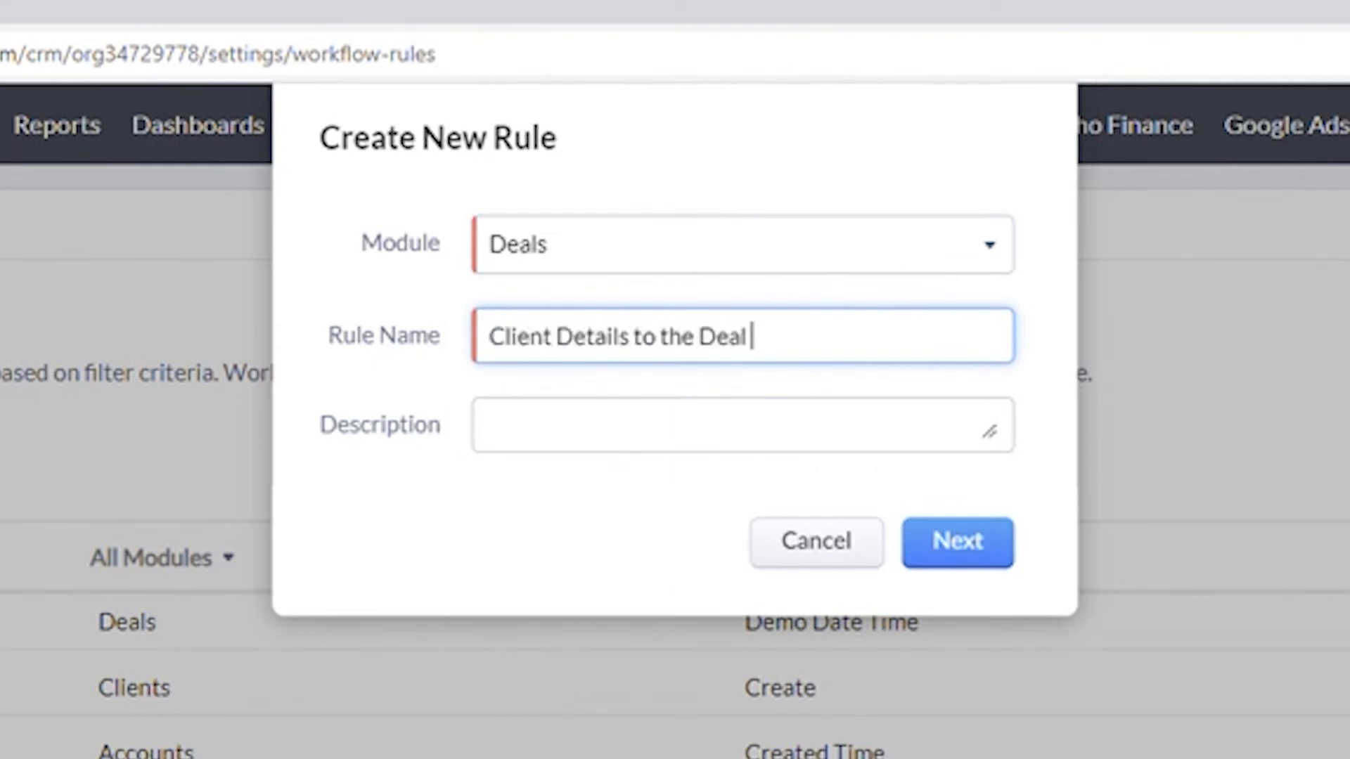
{"action": "left_click", "coordinate": [957, 542]}
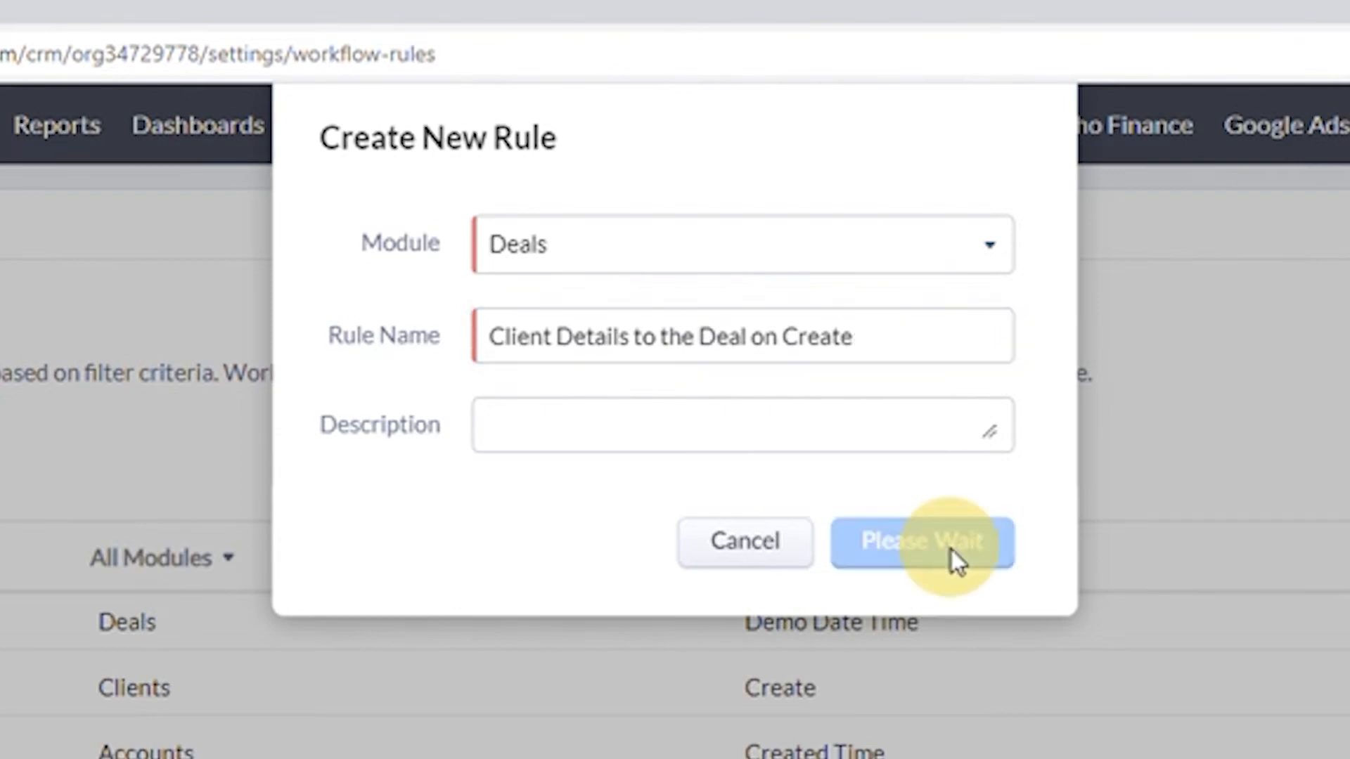
Trigger the rule on deal Create for all deals and add an advanced field update
{"action": "left_click", "coordinate": [931, 542]}
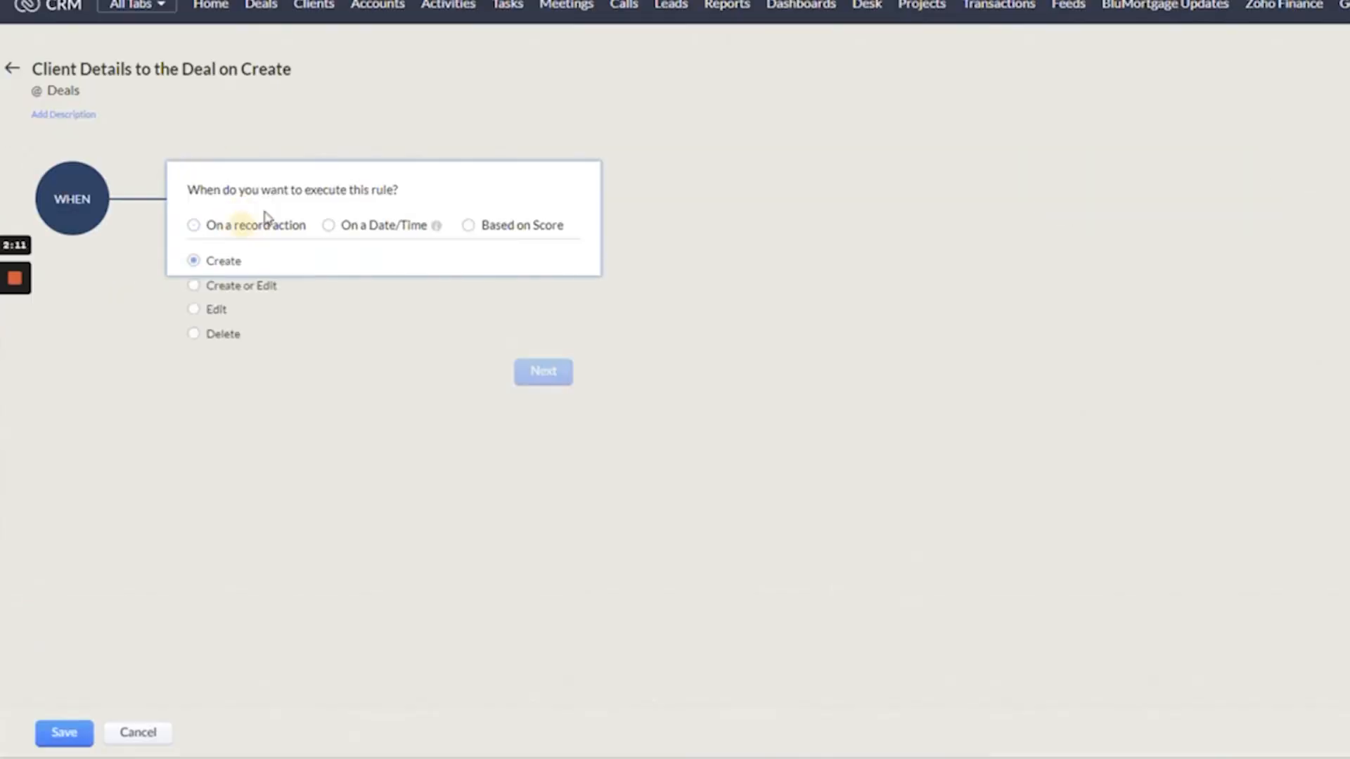
{"action": "left_click", "coordinate": [542, 371]}
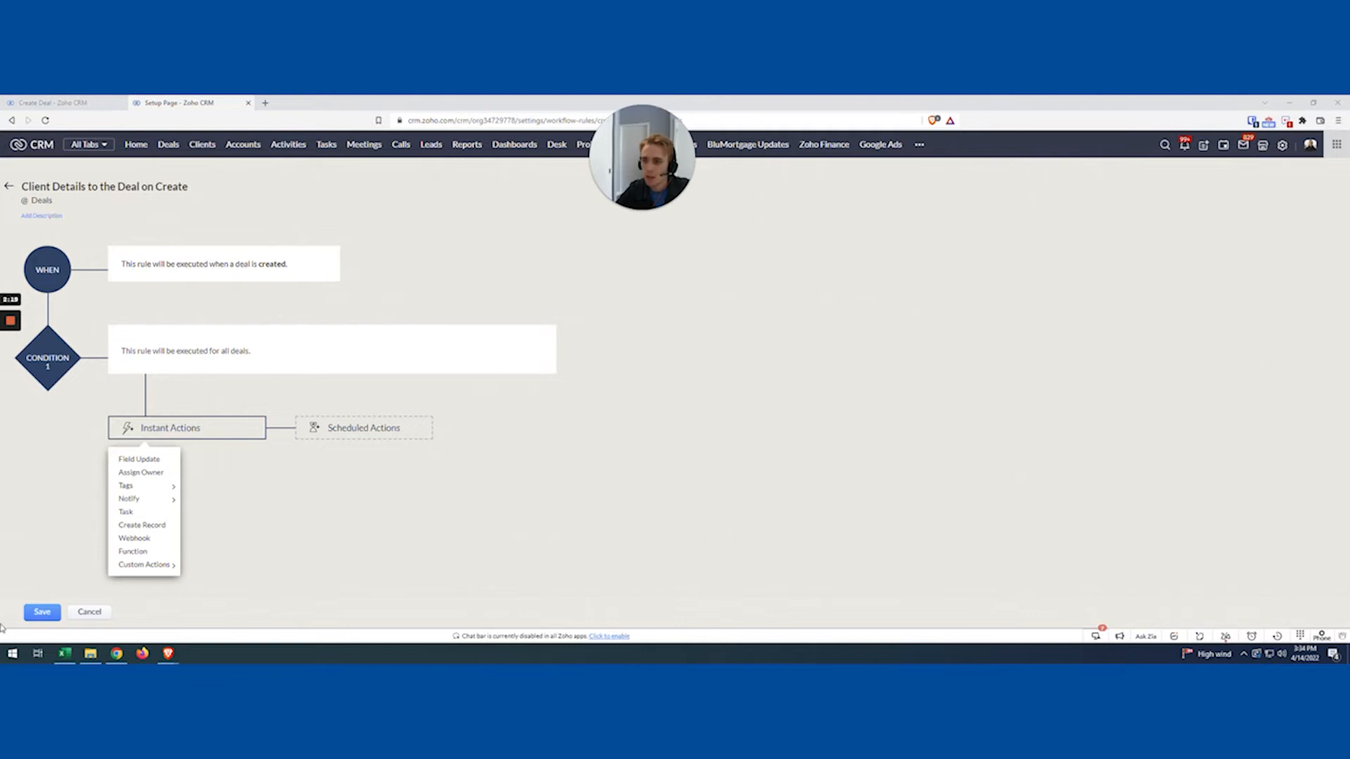
{"action": "left_click", "coordinate": [208, 567]}
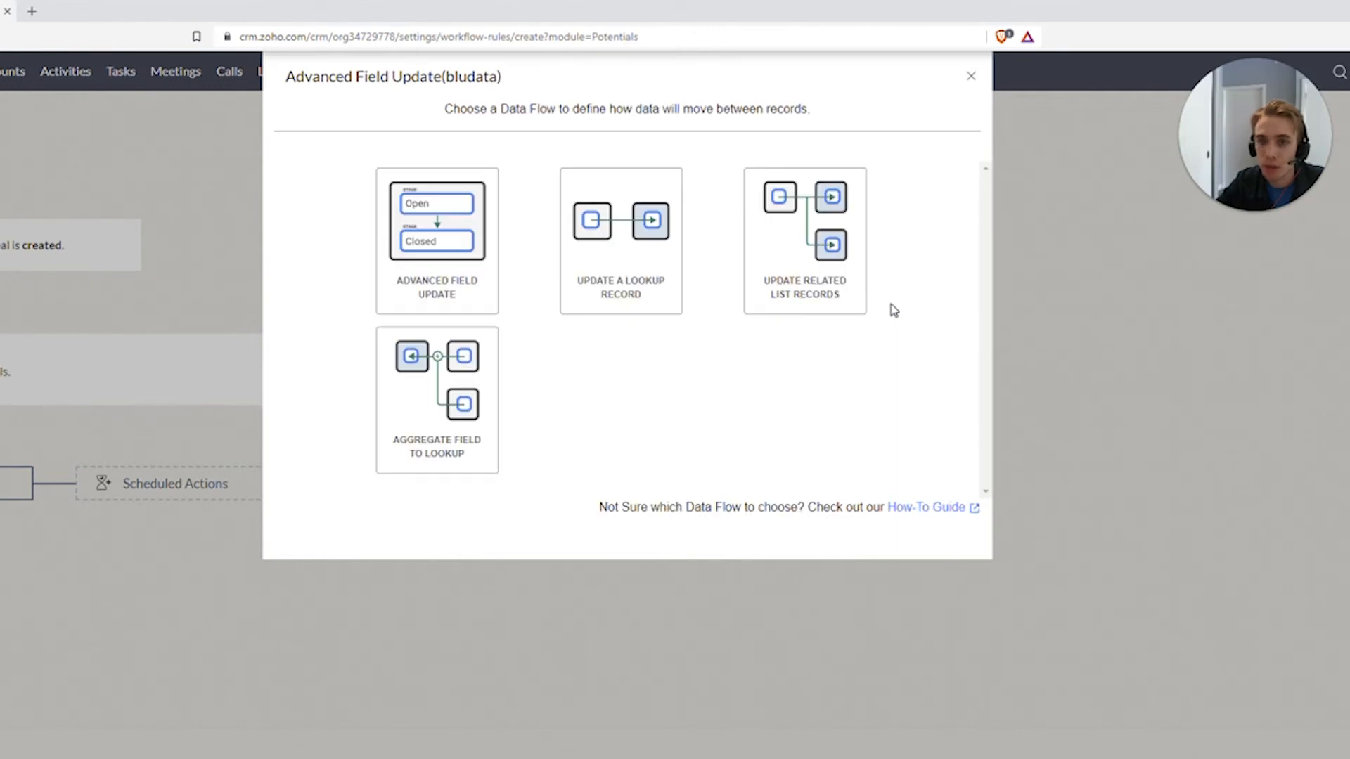
{"action": "mouse_move", "coordinate": [631, 190]}
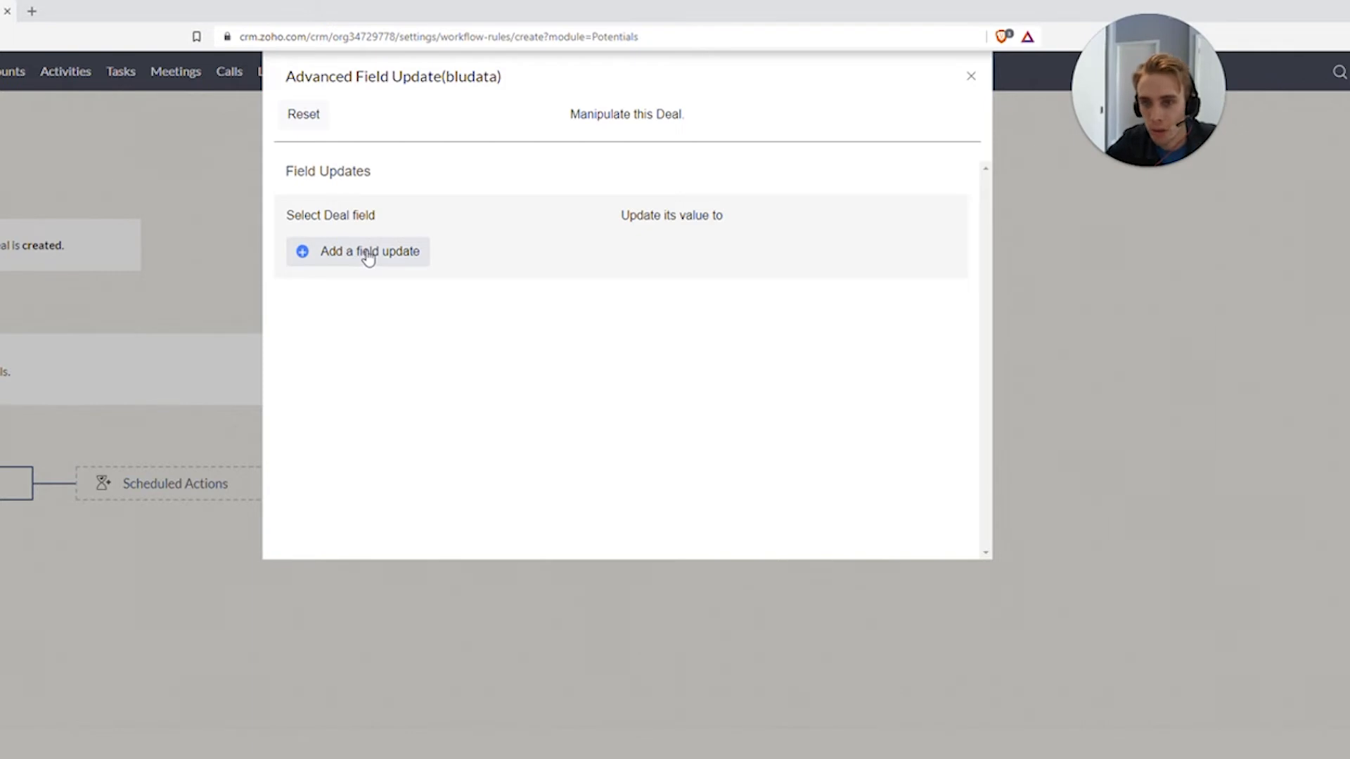
Map Lead Source to the client's Lead Source merge field and add a Deal Name update row
{"action": "left_click", "coordinate": [367, 252]}
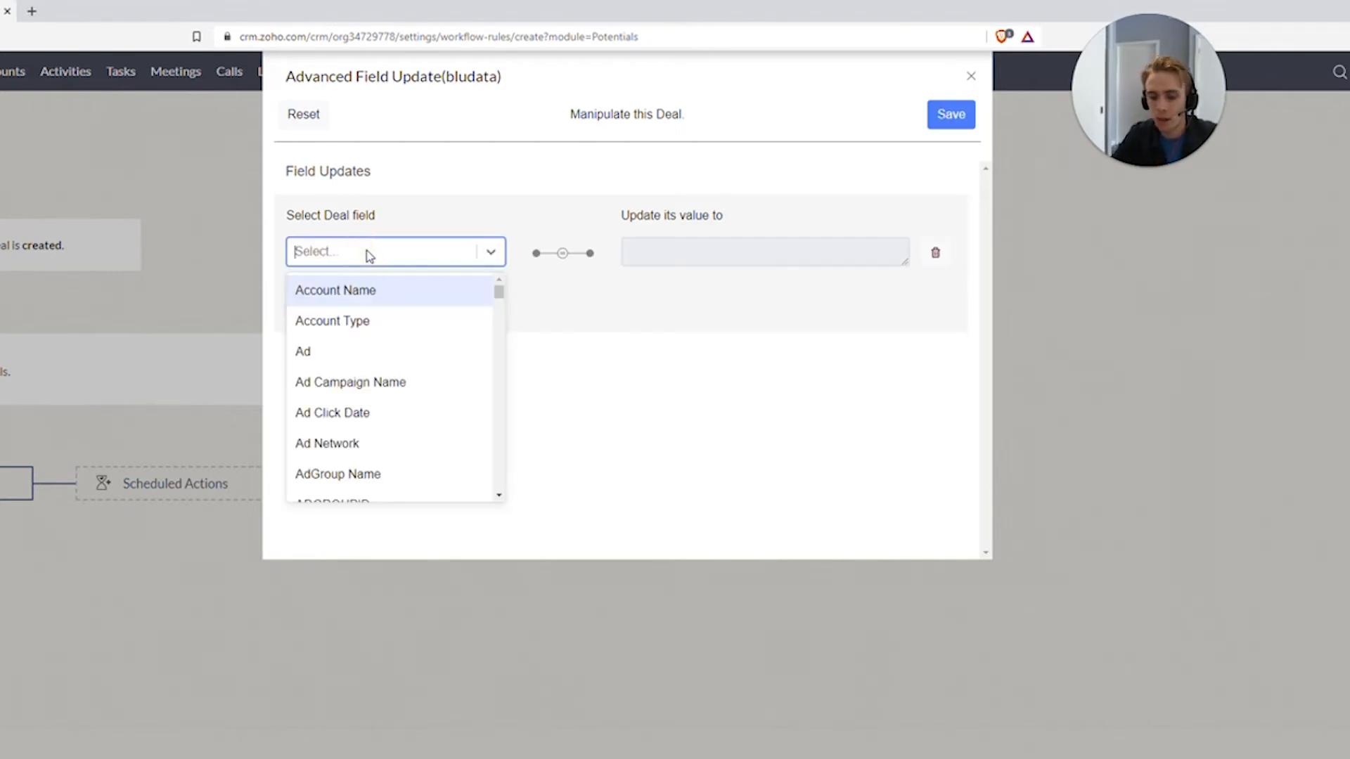
{"action": "type", "text": "lead"}
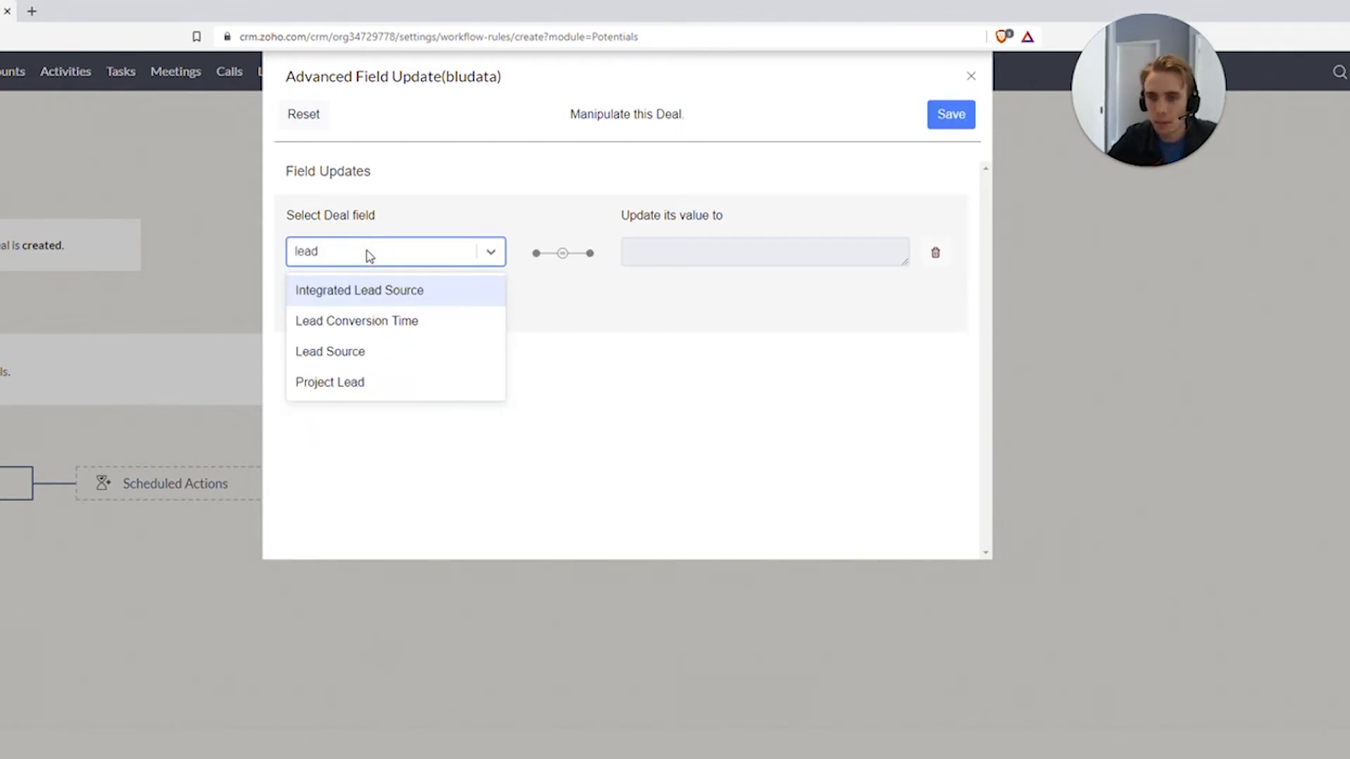
{"action": "left_click", "coordinate": [330, 352]}
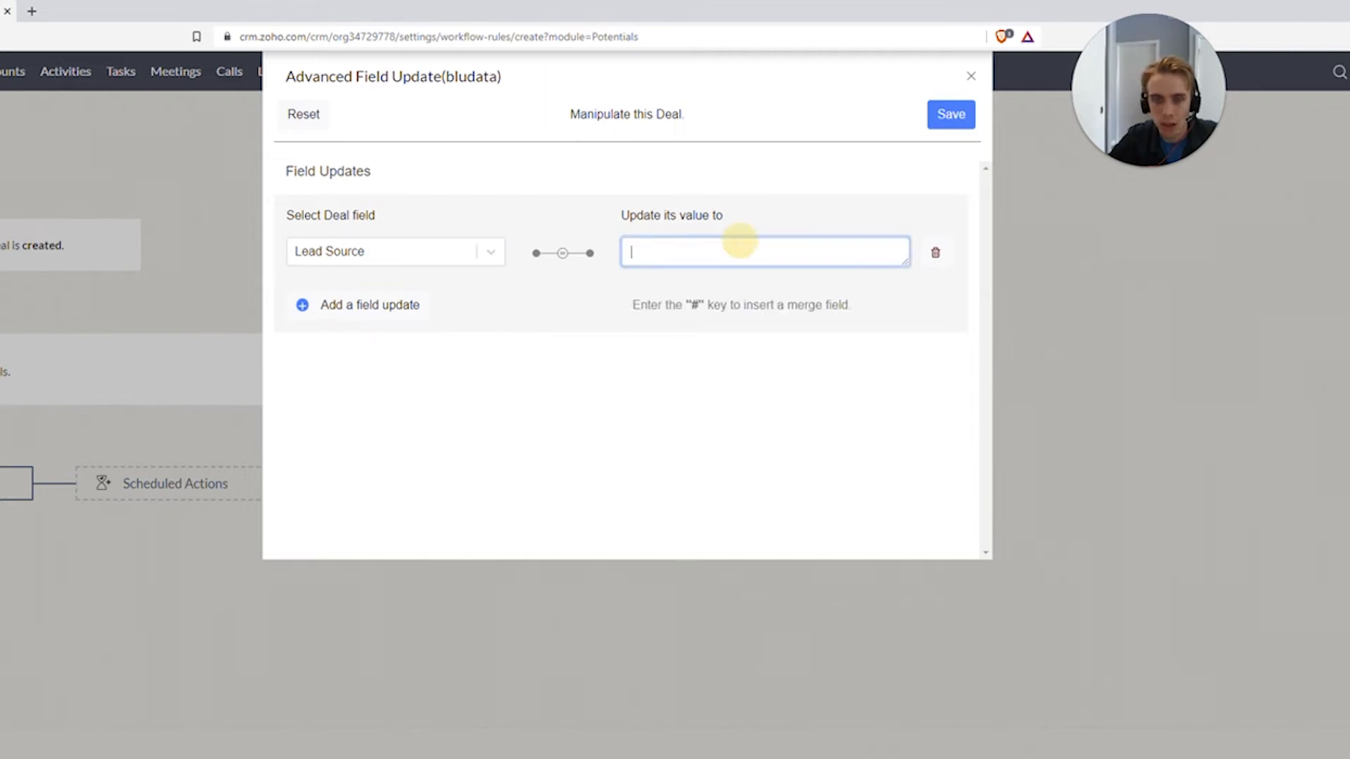
{"action": "type", "text": "fdsf"}
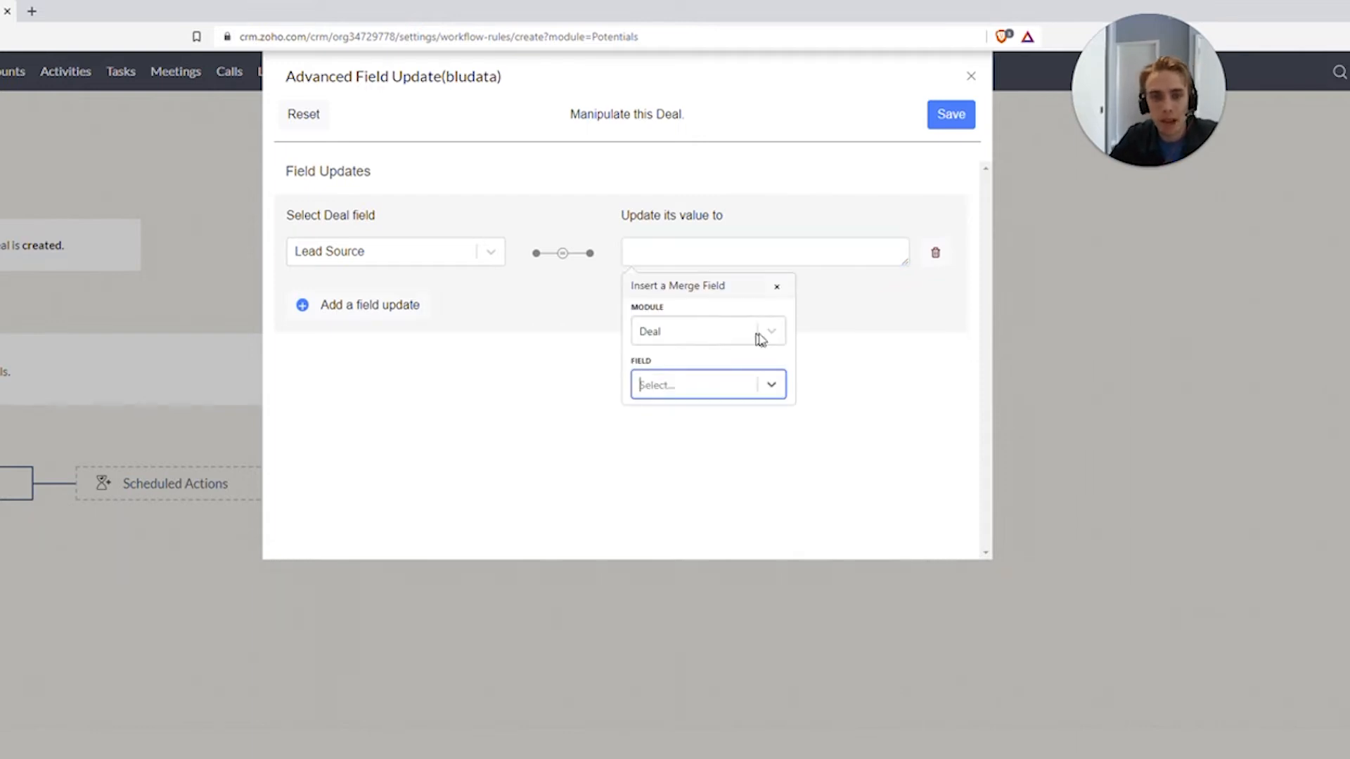
{"action": "left_click", "coordinate": [706, 331]}
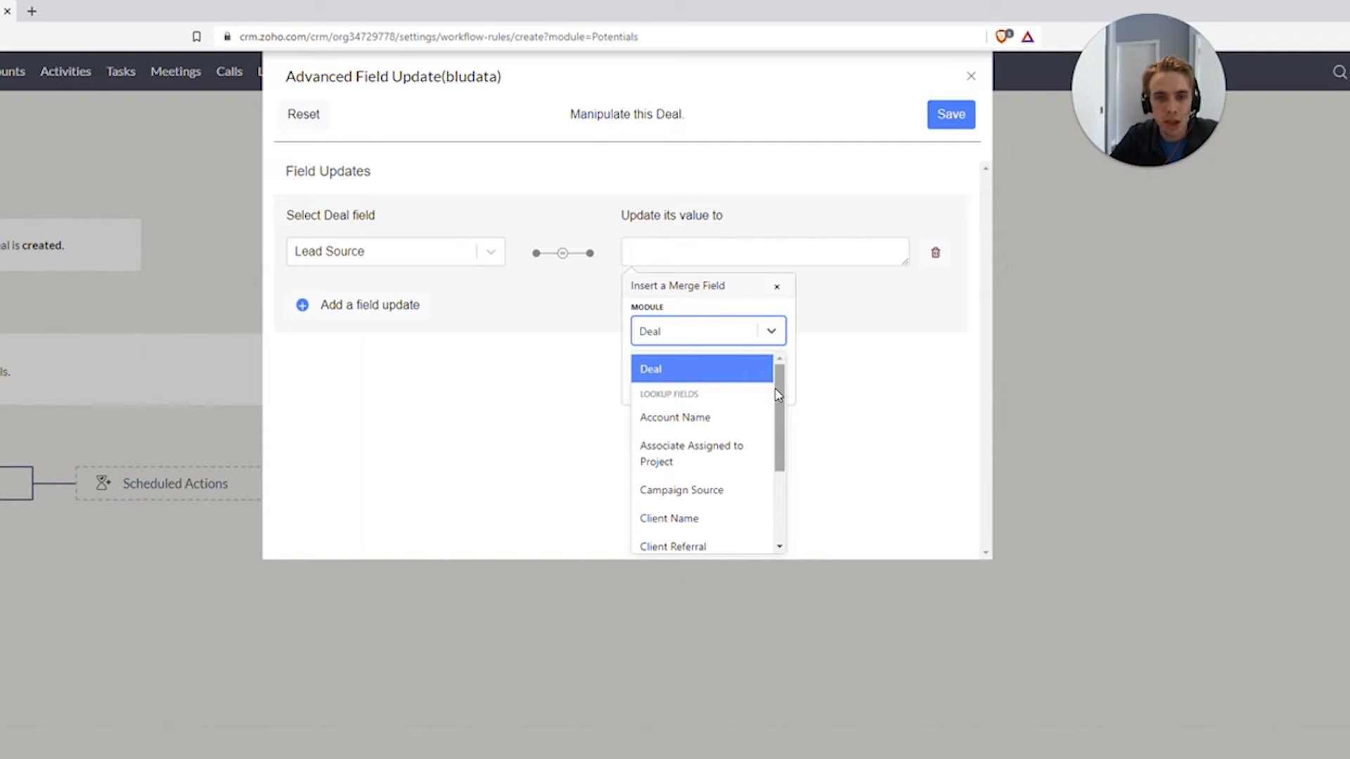
{"action": "left_click", "coordinate": [669, 519]}
{"action": "type", "text": "name"}
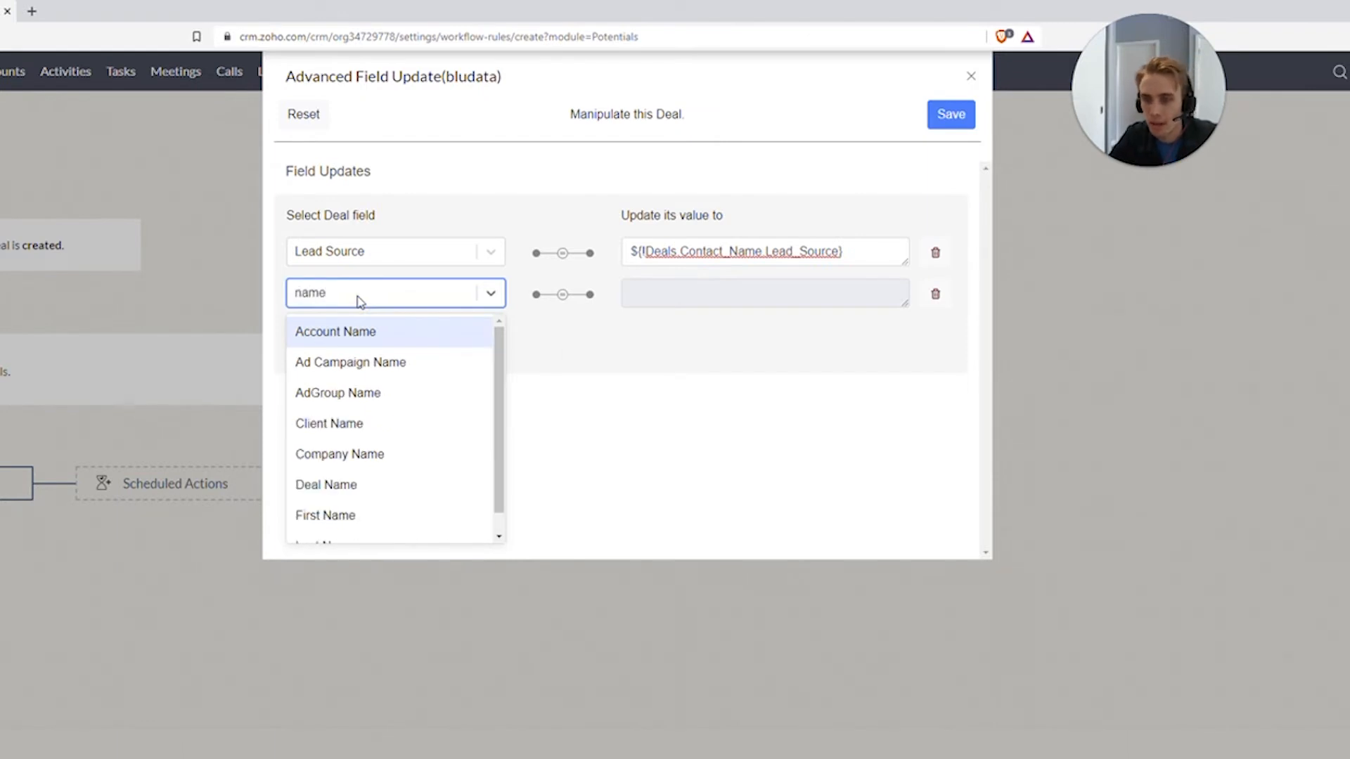
{"action": "left_click", "coordinate": [326, 484]}
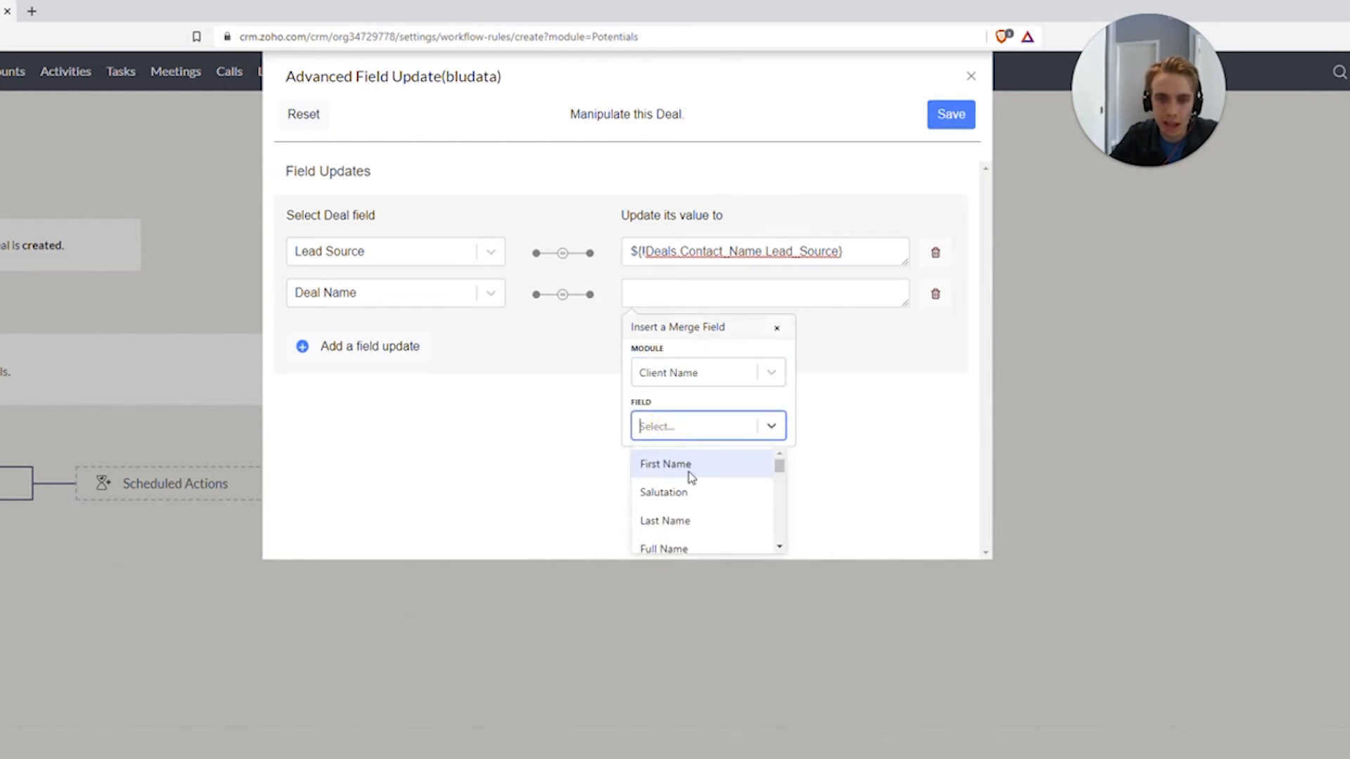
Put the client's First Name into Deal Name and save as 'Update Deal with Client'
{"action": "left_click", "coordinate": [665, 464]}
{"action": "type", "text": "Update Deal with Client"}
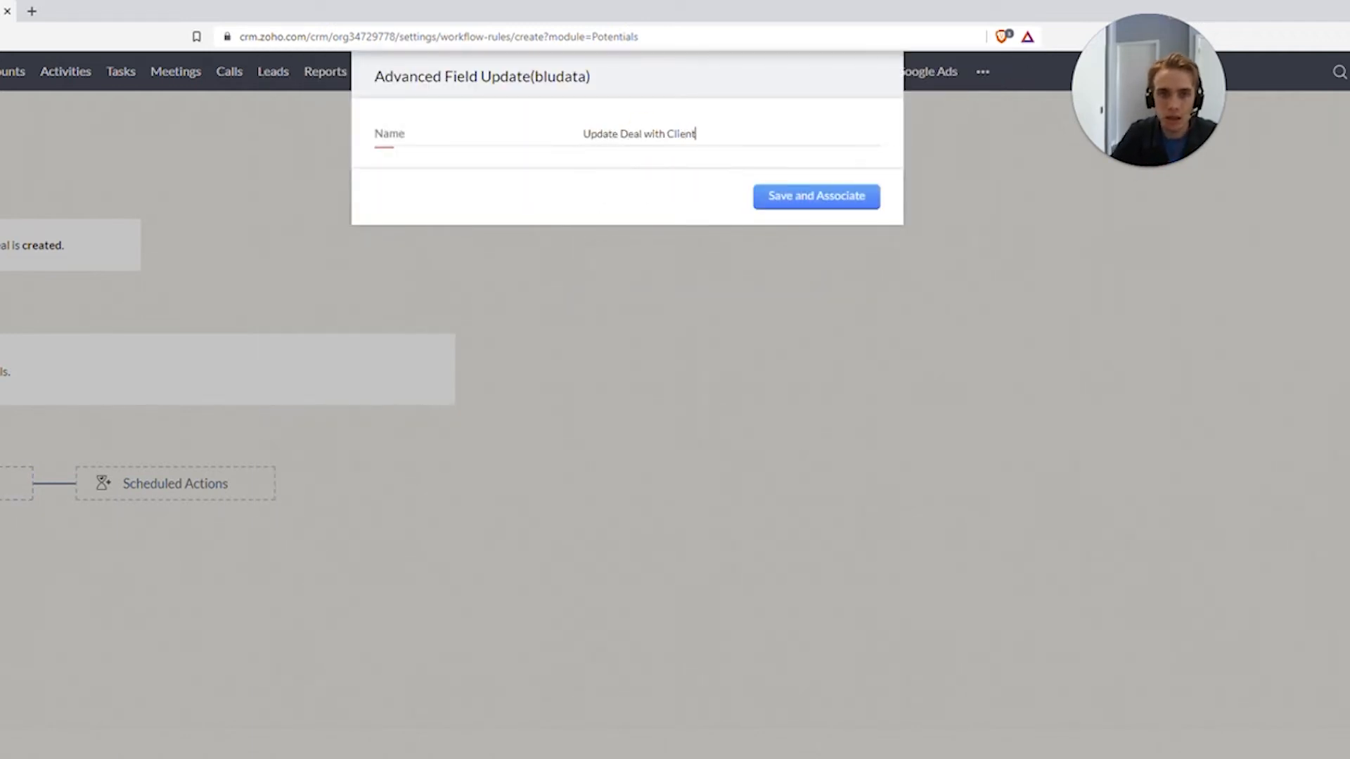
{"action": "left_click", "coordinate": [816, 196]}
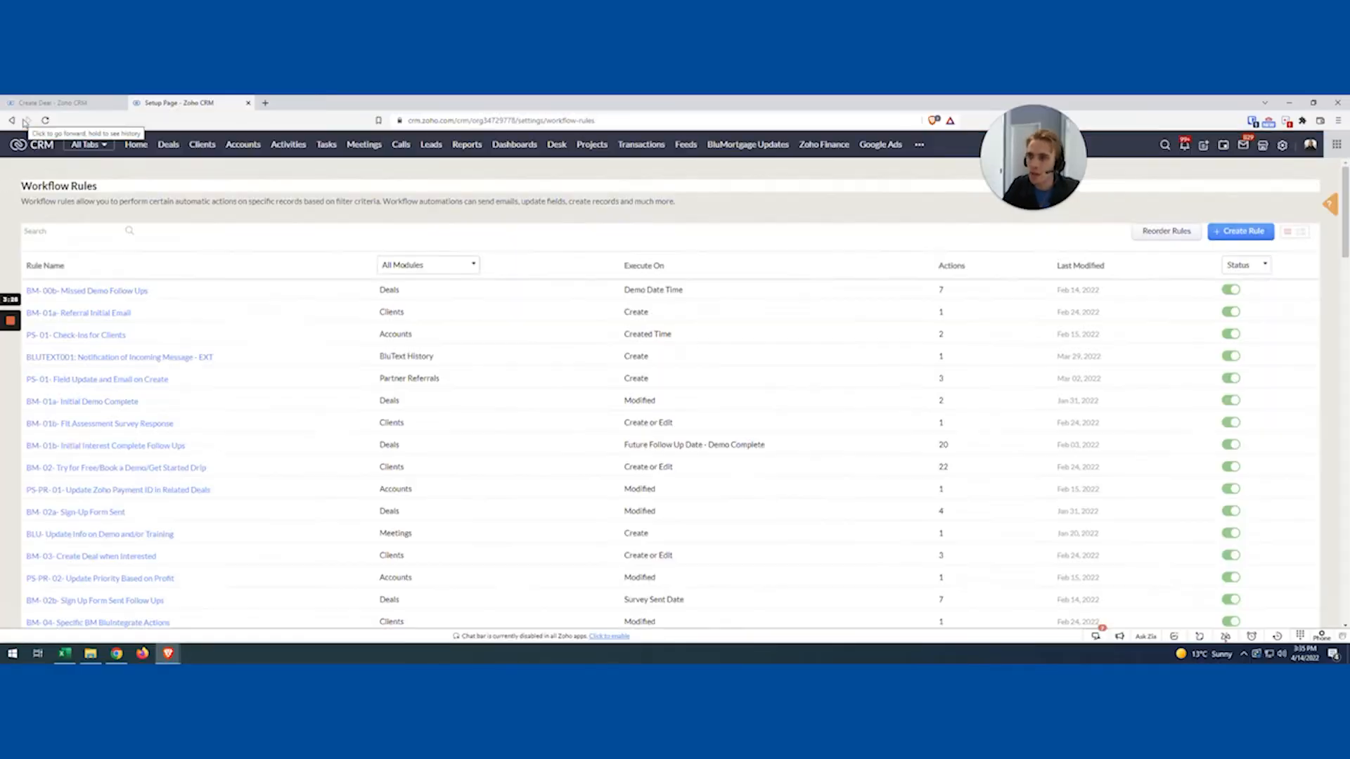
Enter 'Test' as Objectives for Client and save the Harry Test deal
{"action": "left_click", "coordinate": [53, 103]}
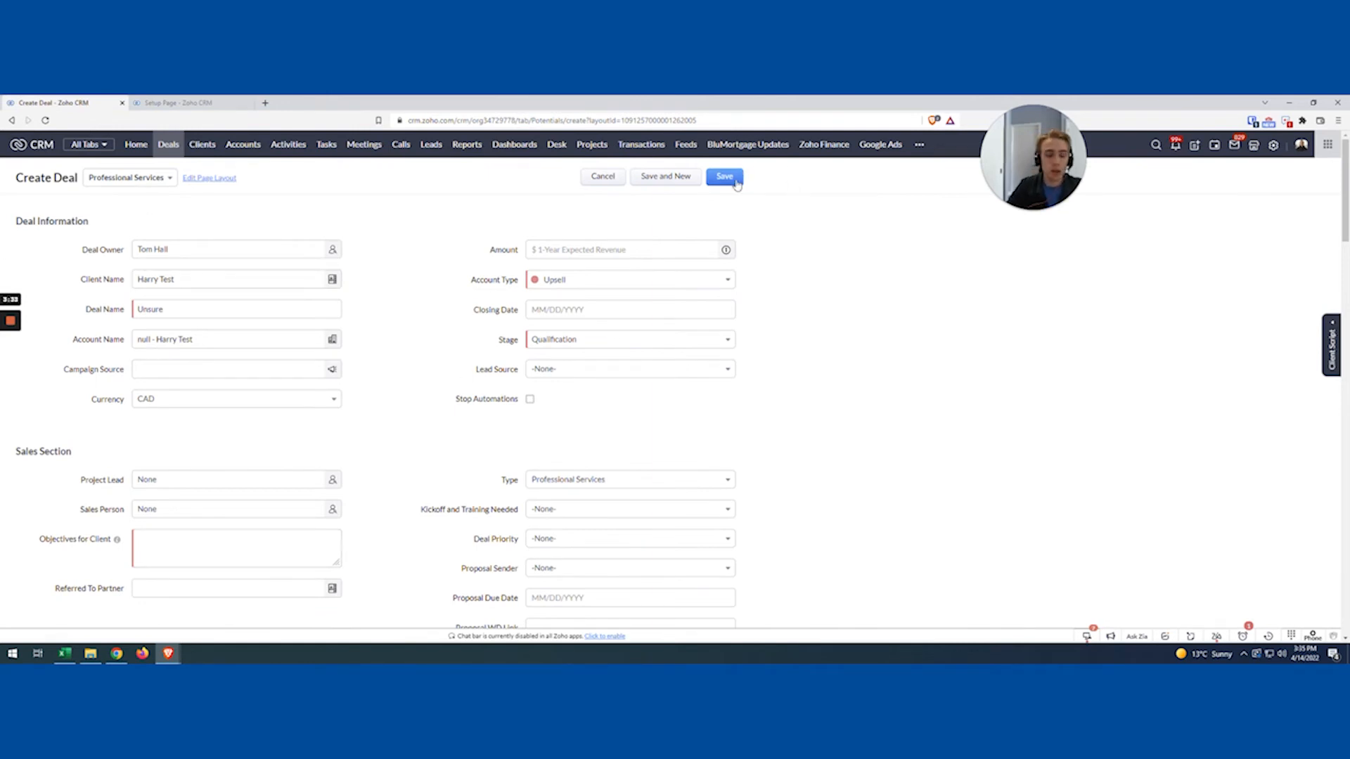
{"action": "mouse_move", "coordinate": [435, 395]}
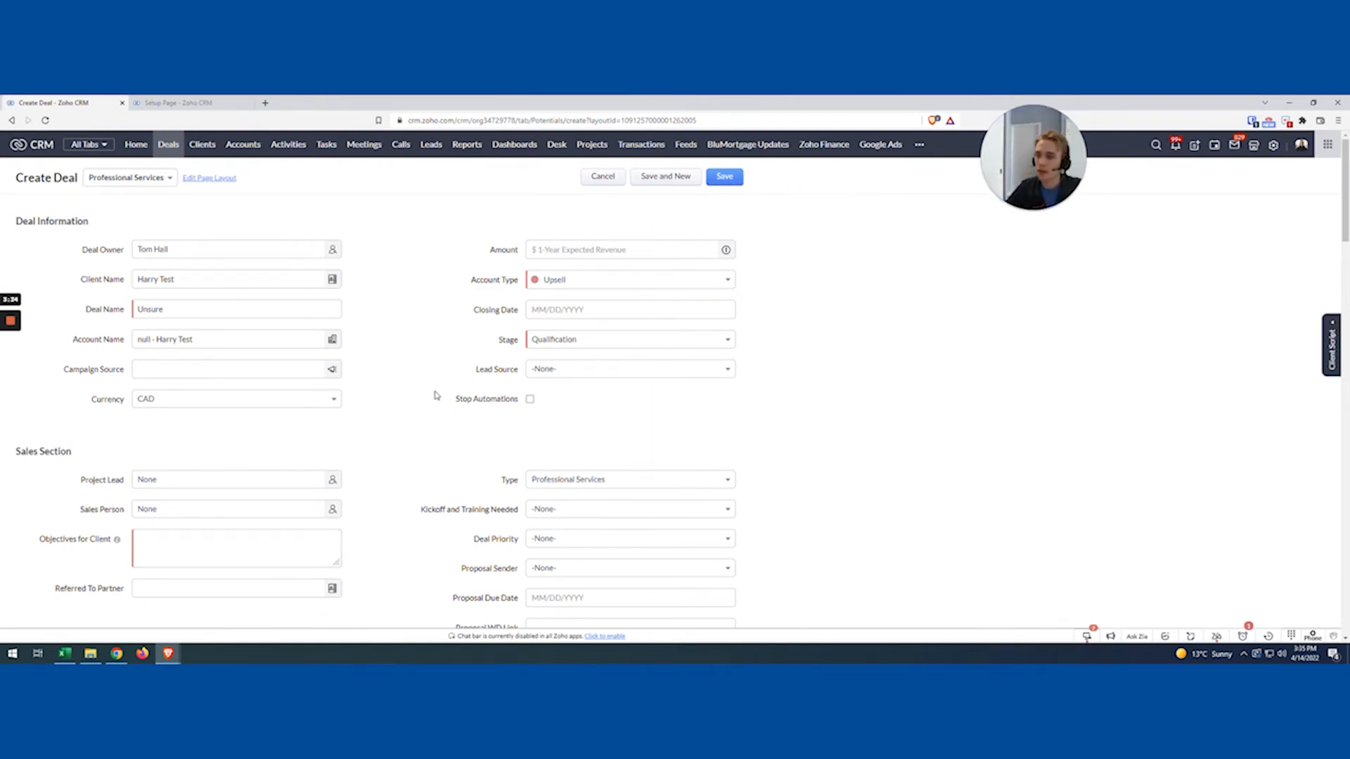
{"action": "left_click", "coordinate": [236, 308]}
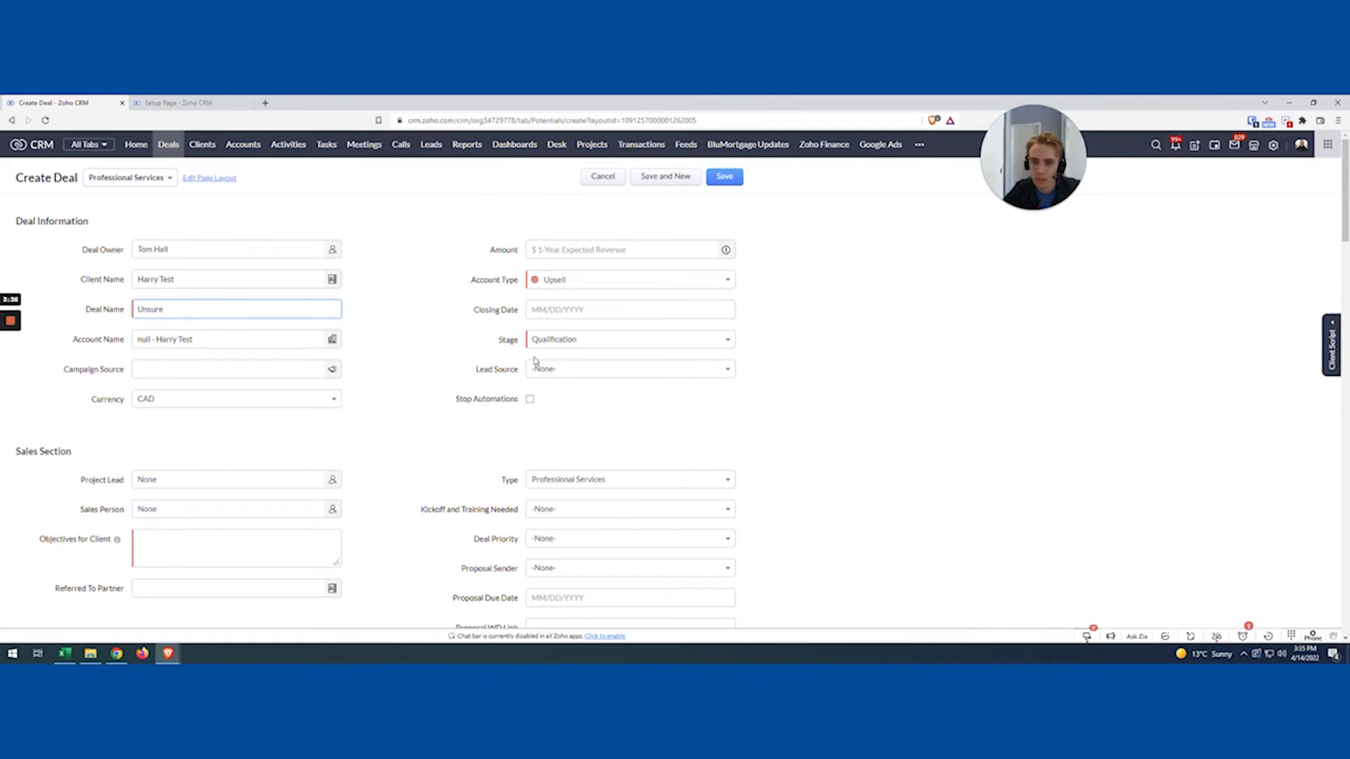
{"action": "left_click", "coordinate": [236, 547]}
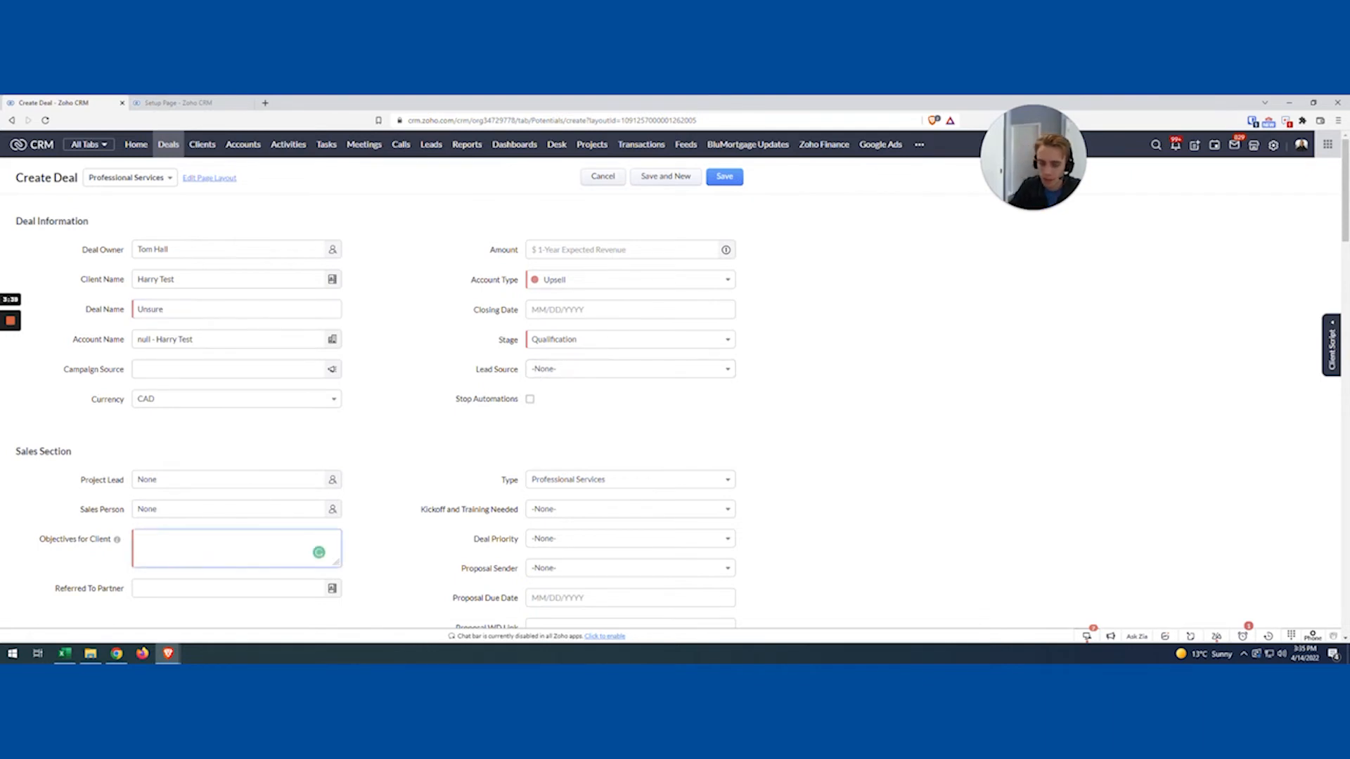
{"action": "type", "text": "Test"}
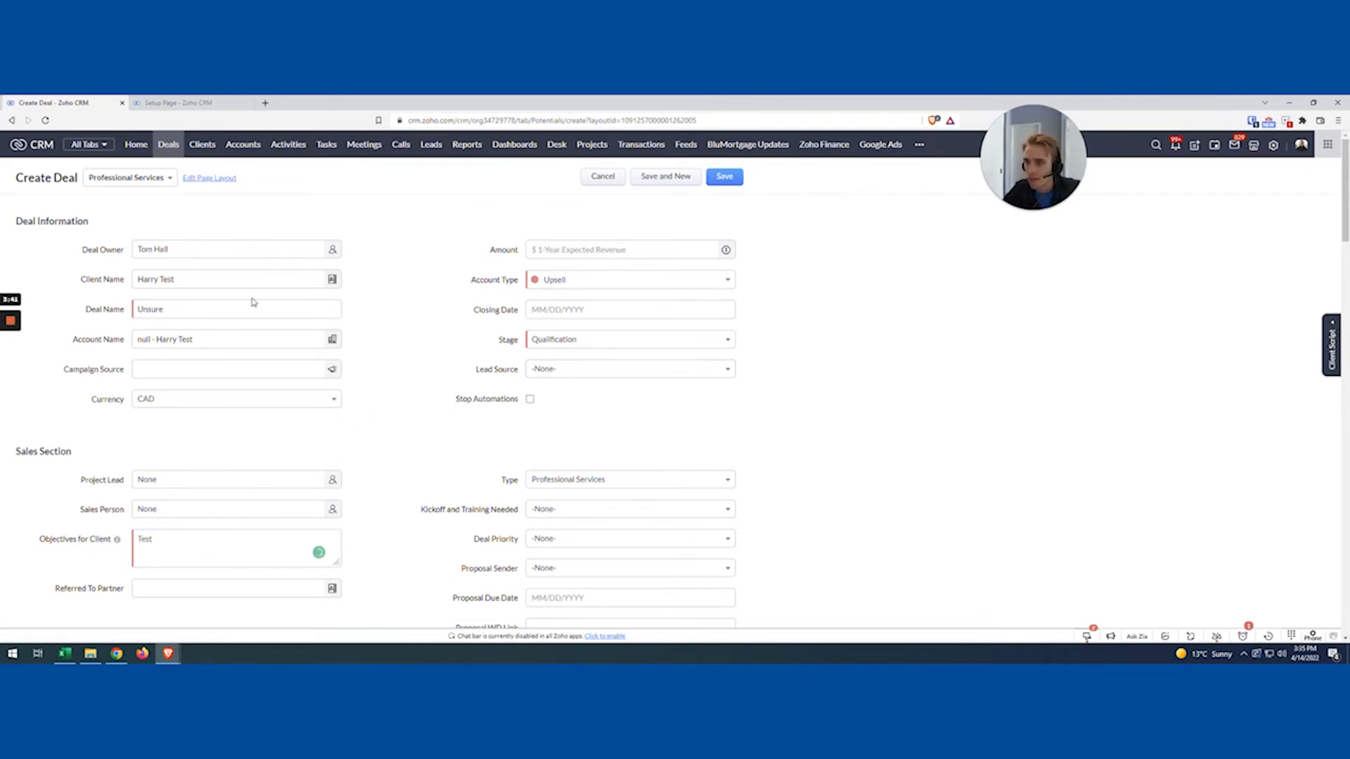
{"action": "mouse_move", "coordinate": [689, 201]}
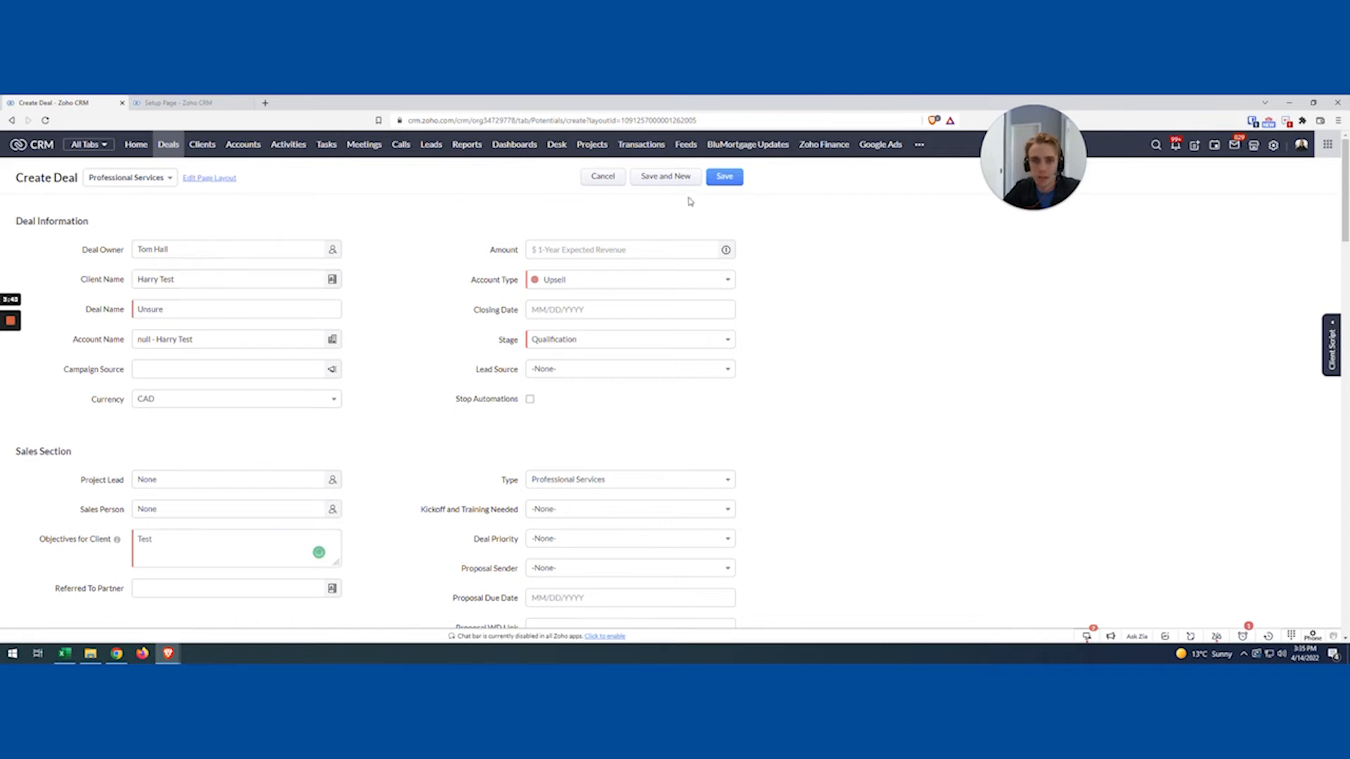
{"action": "left_click", "coordinate": [724, 176]}
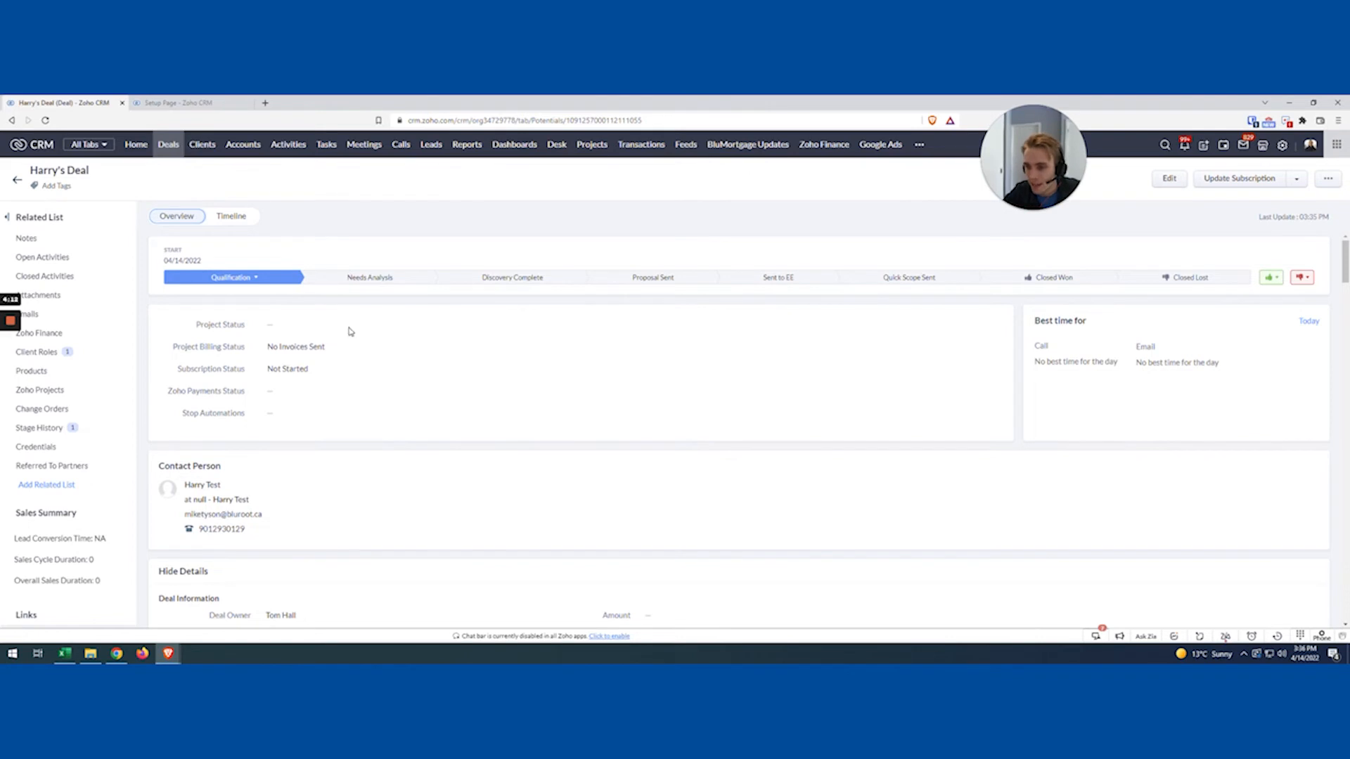
Review Deal Information: Deal Name shows Harry's Deal and Lead Source is blank
{"action": "scroll", "scroll_direction": "down", "scroll_amount": 3}
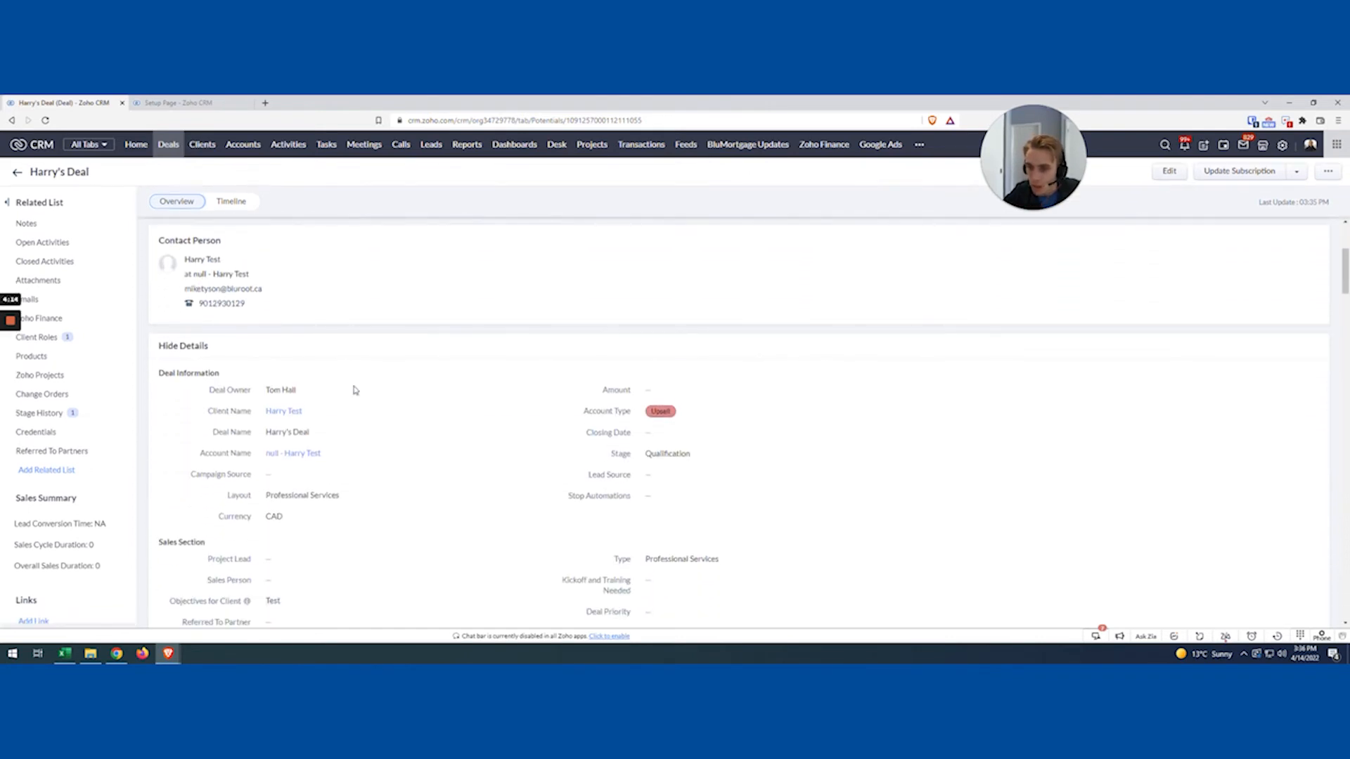
{"action": "left_click", "coordinate": [669, 475]}
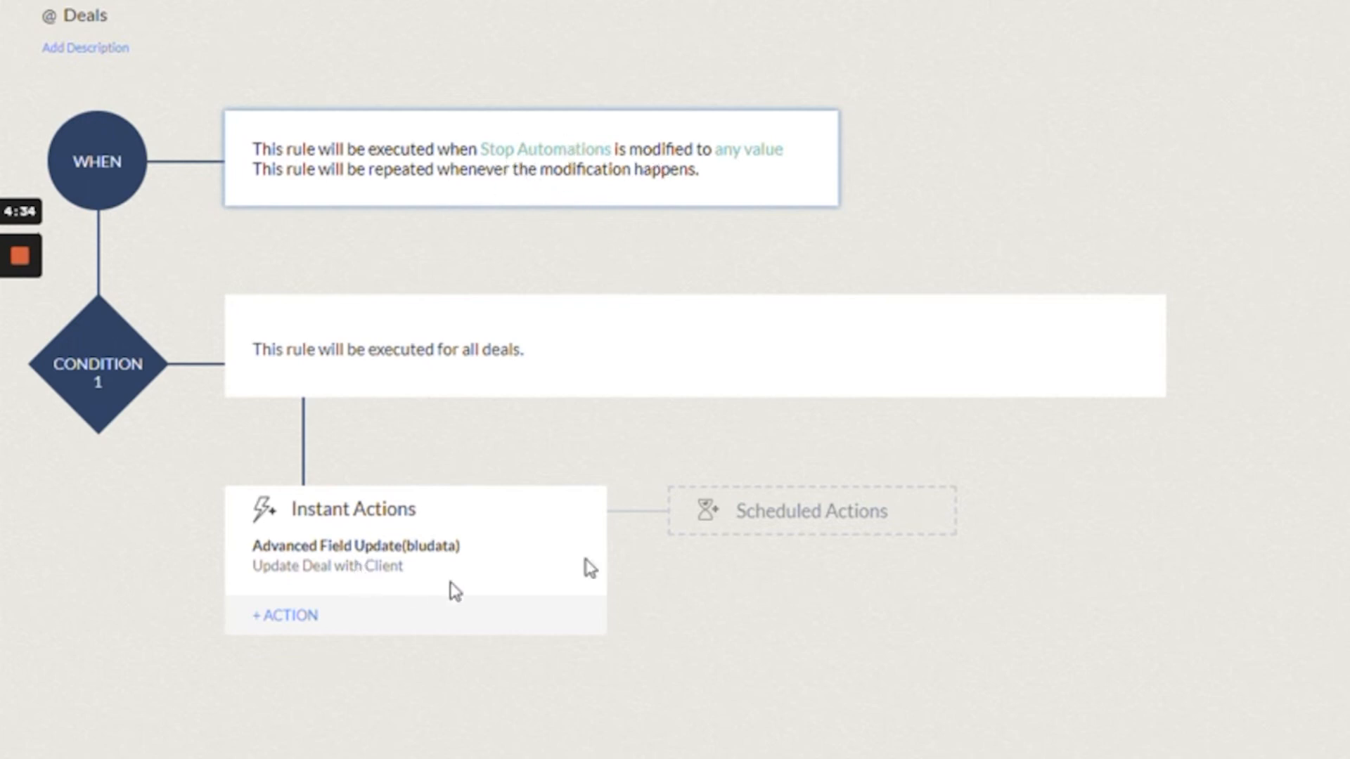
{"action": "mouse_move", "coordinate": [316, 554]}
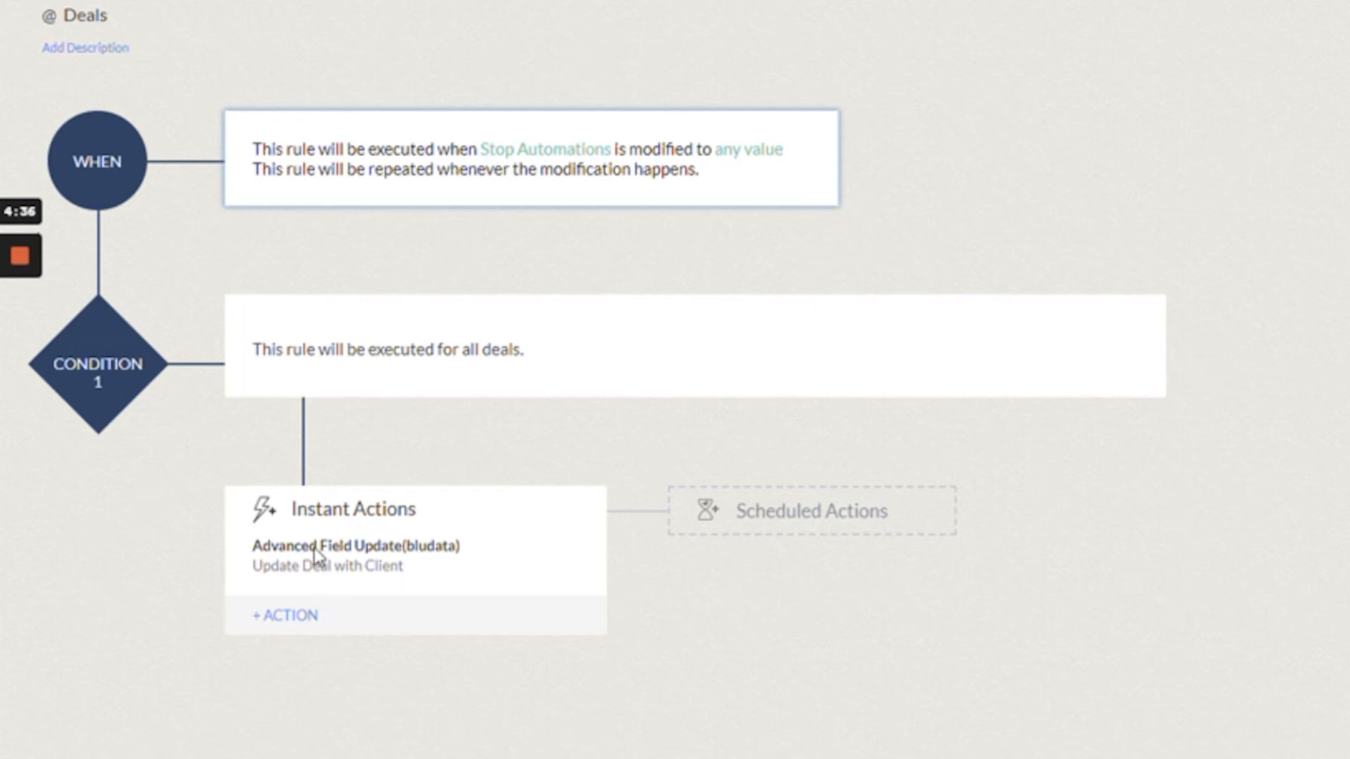
Edit 'Update Deal with Client' to insert the client's Last Name after First Name
{"action": "left_click", "coordinate": [320, 554]}
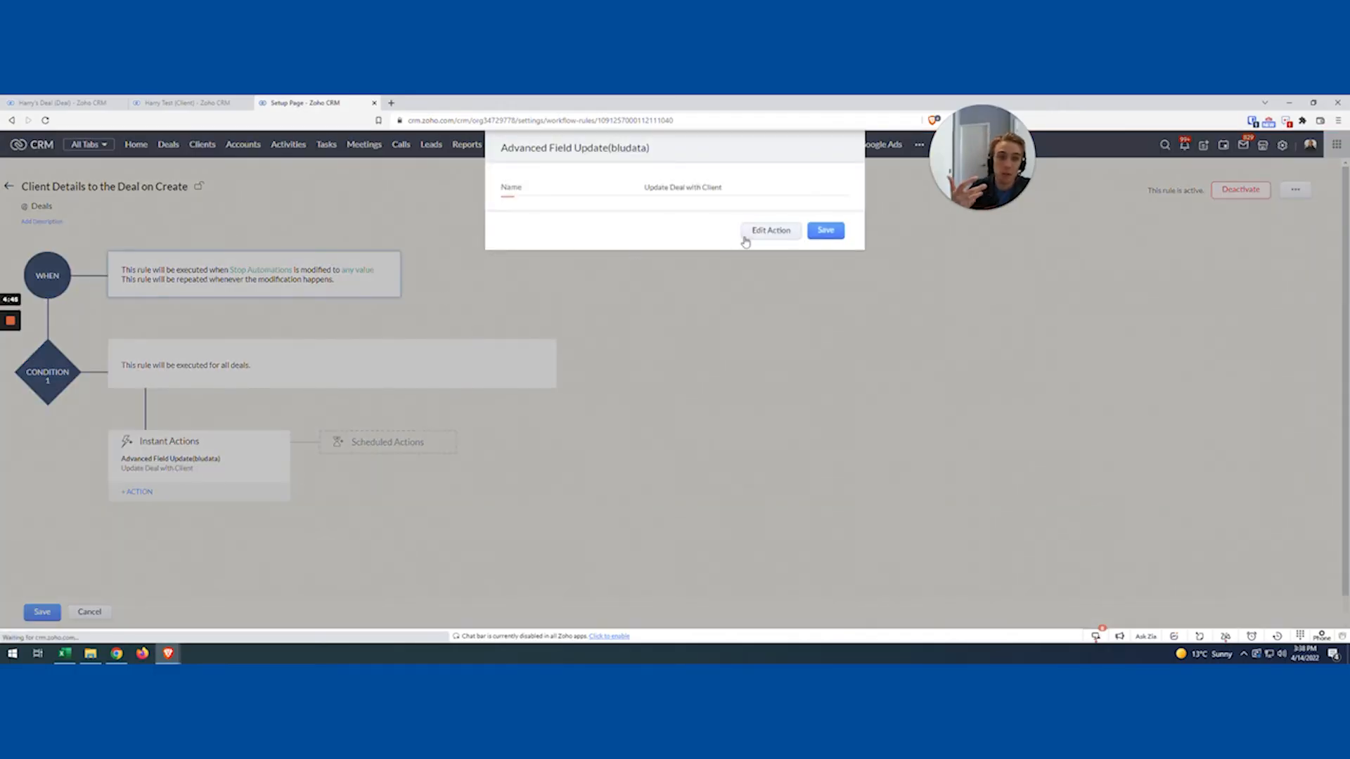
{"action": "left_click", "coordinate": [771, 230]}
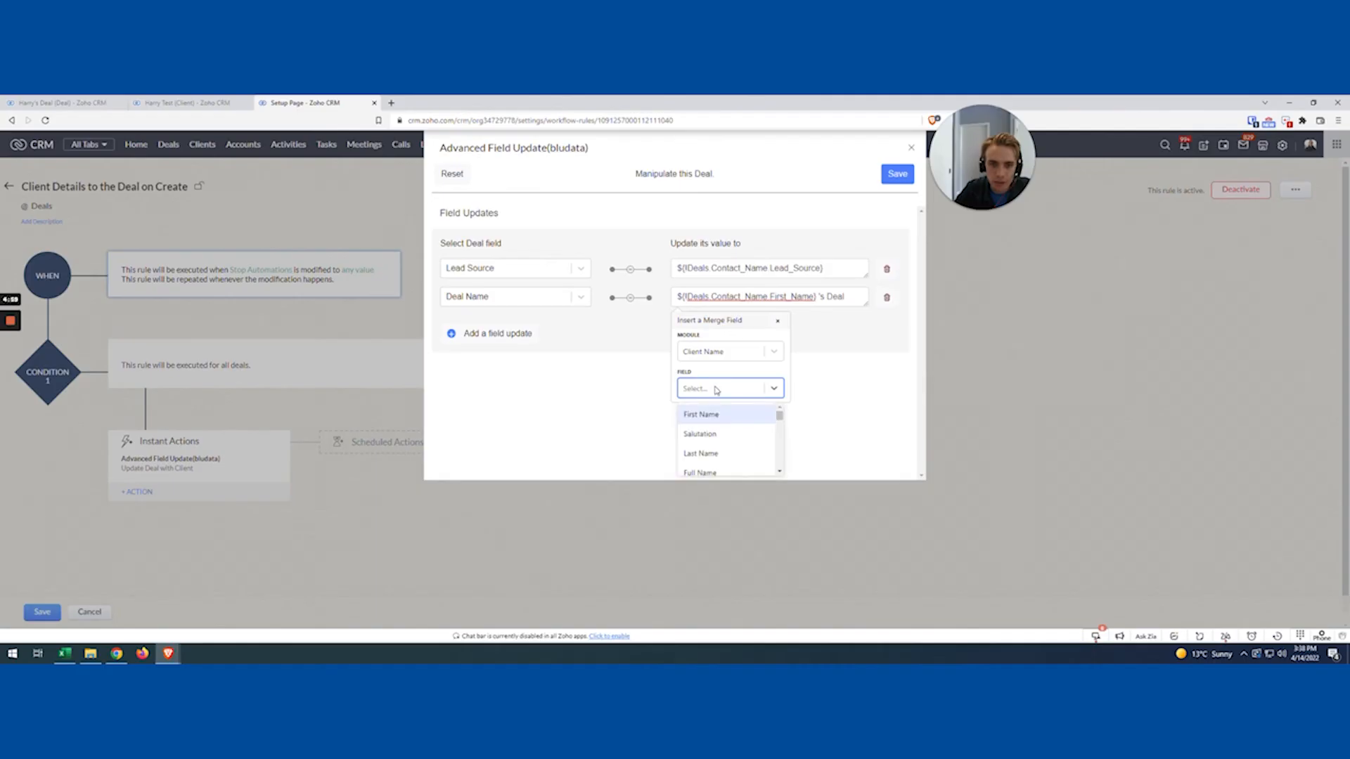
{"action": "left_click", "coordinate": [700, 453]}
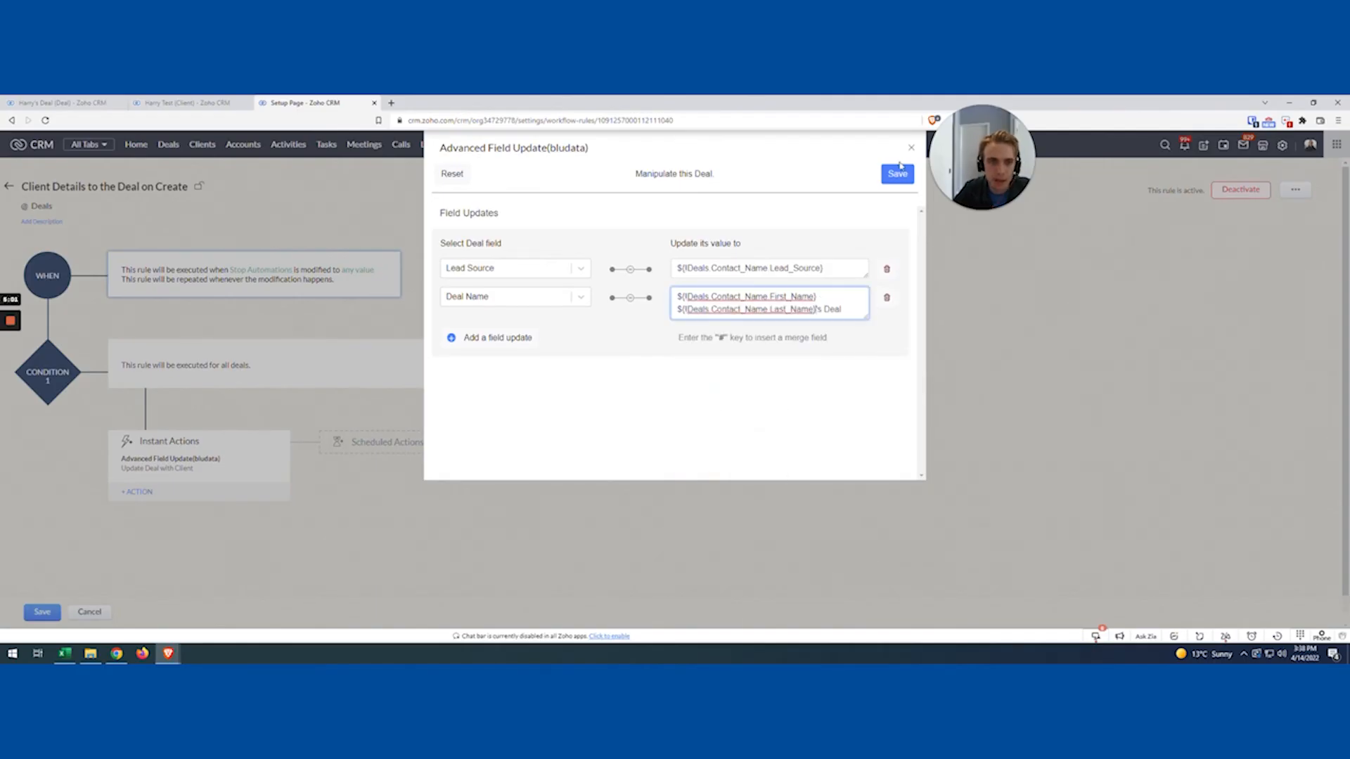
{"action": "left_click", "coordinate": [897, 173]}
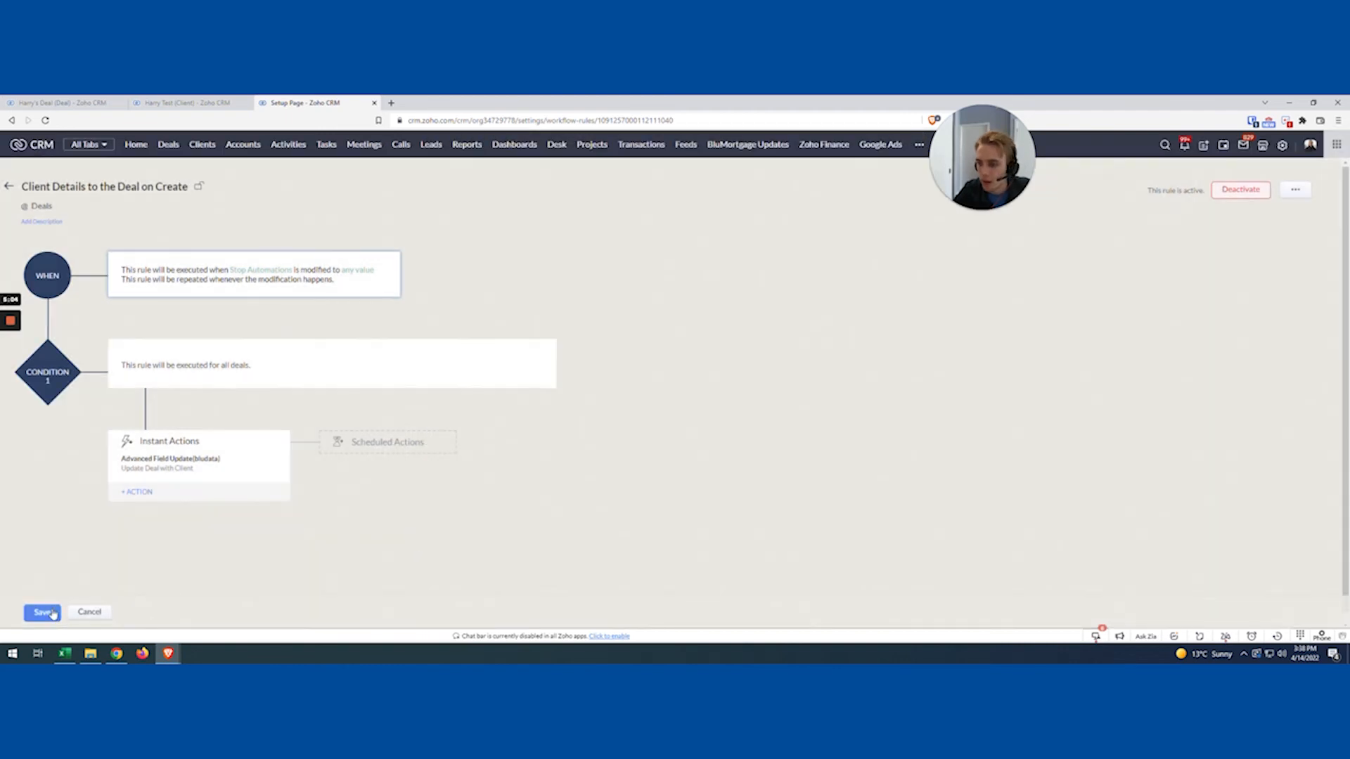
Save the rule, then tick Stop Automations on the test deal to rename it
{"action": "left_click", "coordinate": [43, 612]}
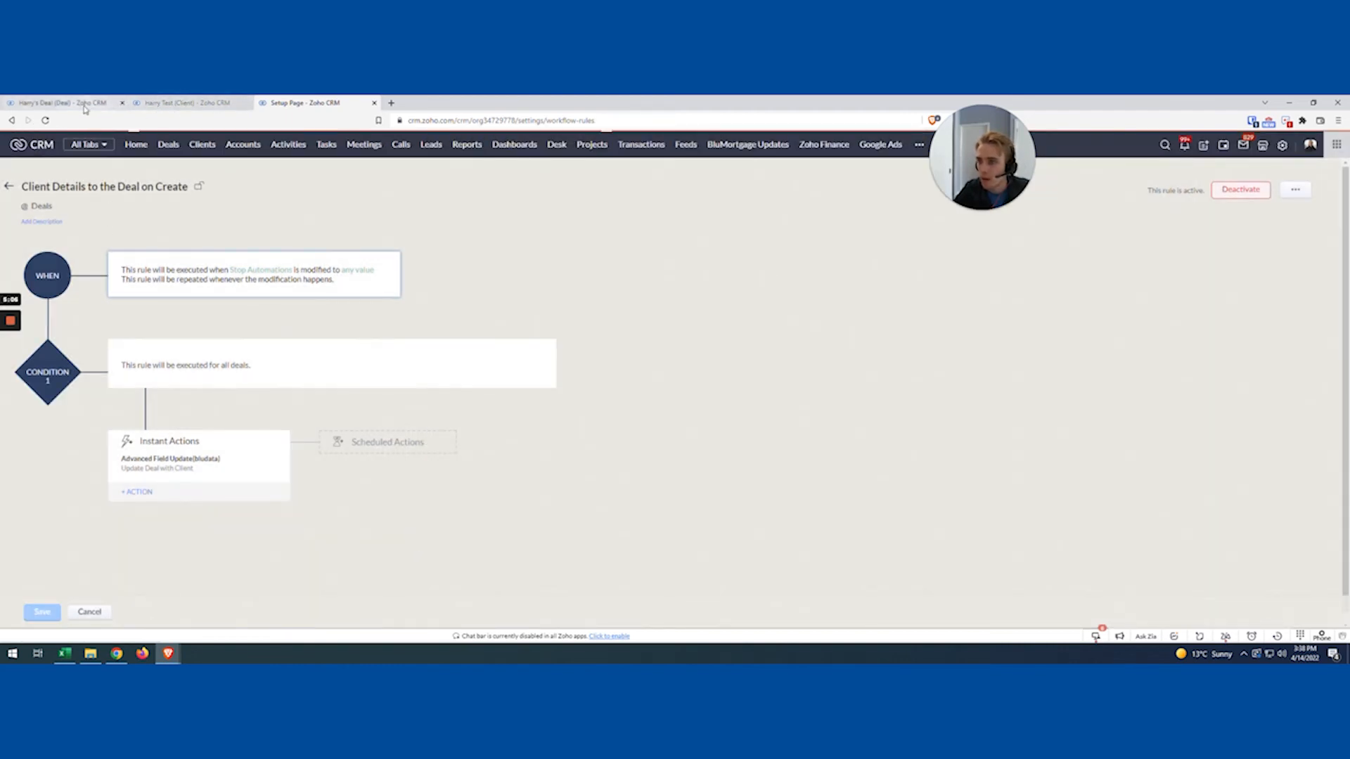
{"action": "left_click", "coordinate": [56, 102]}
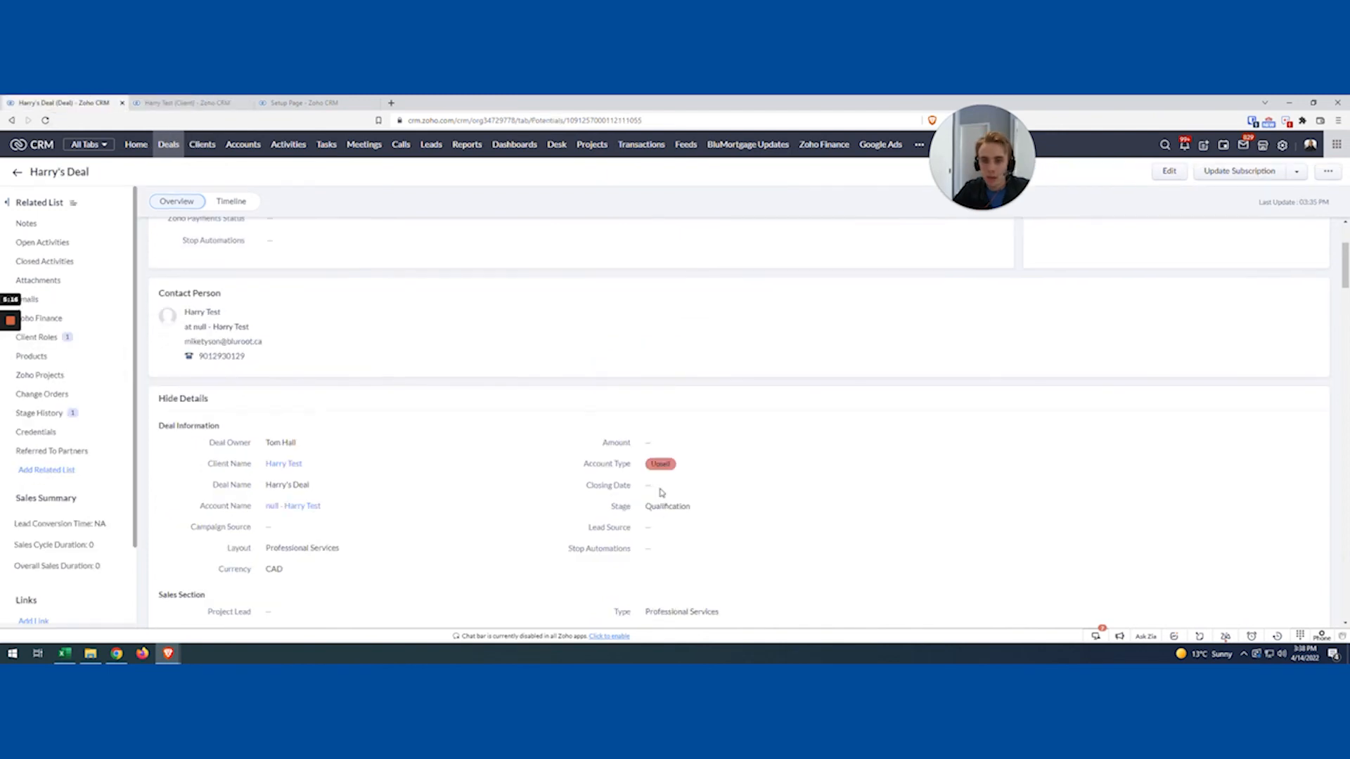
{"action": "left_click", "coordinate": [648, 549]}
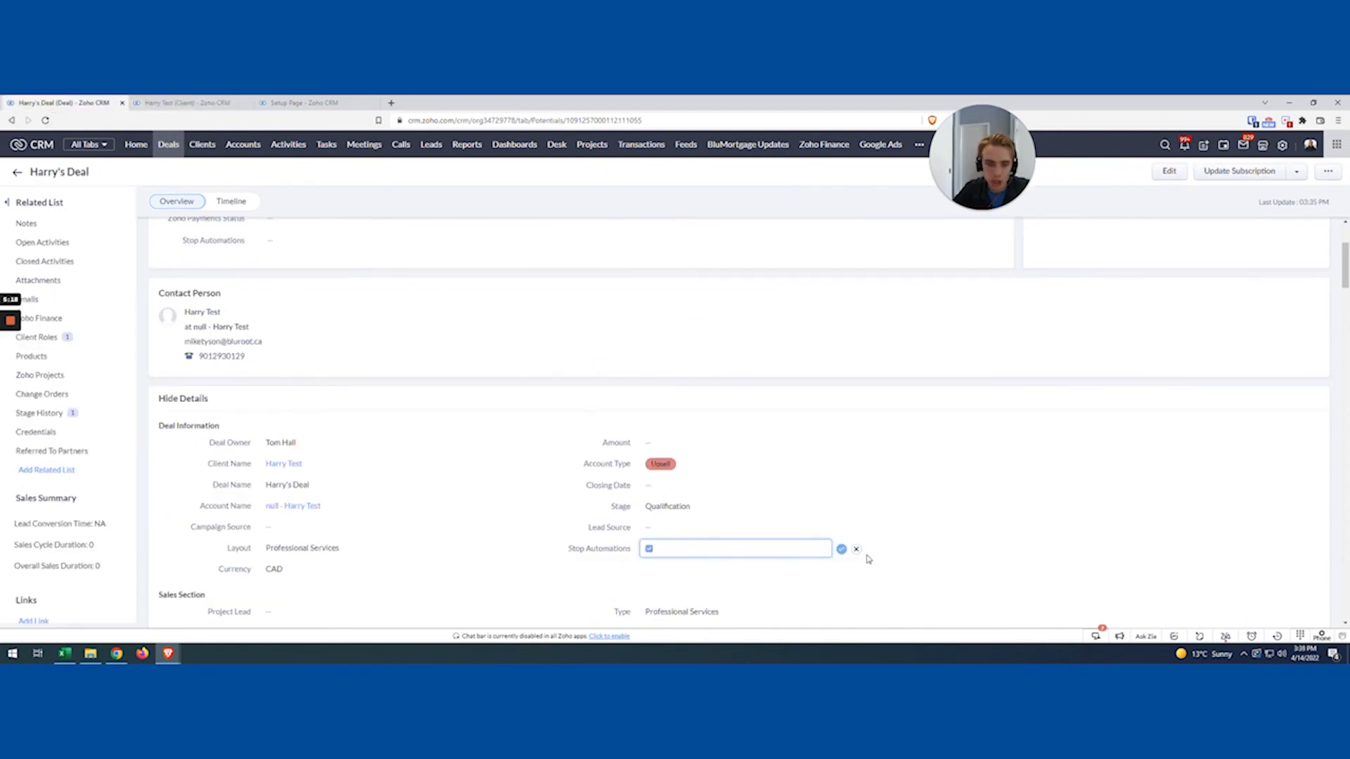
{"action": "left_click", "coordinate": [841, 549]}
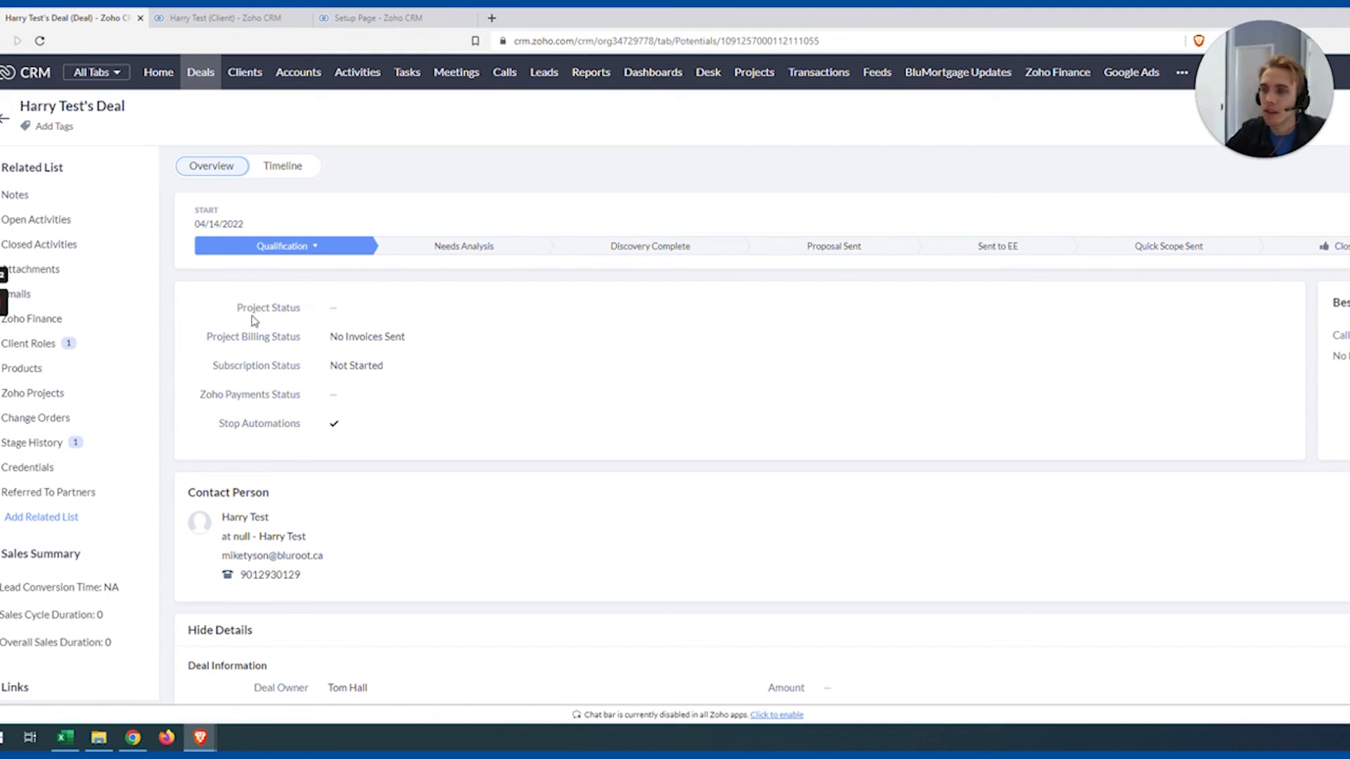
{"action": "scroll", "scroll_direction": "down", "scroll_amount": 3}
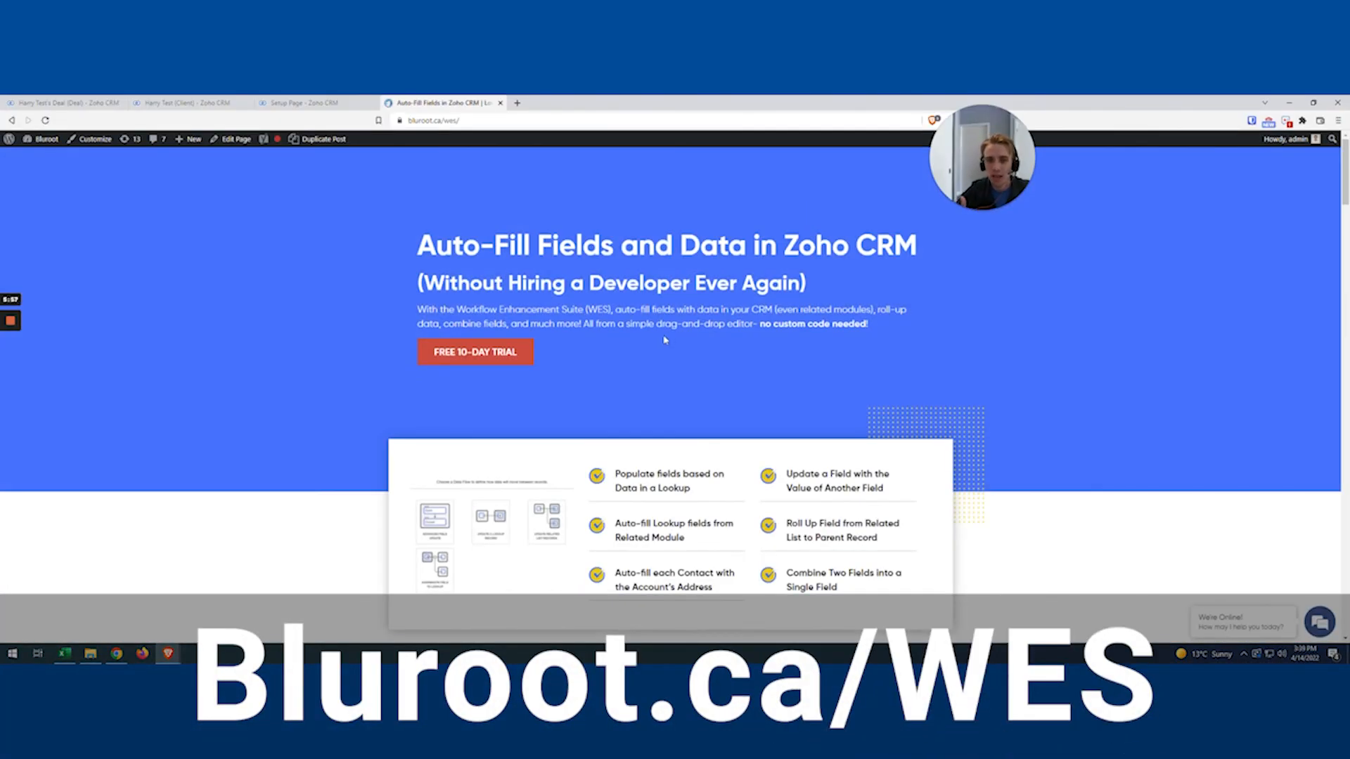
Scroll the Bluroot WES page down to the step-by-step WES flow update section
{"action": "scroll", "scroll_direction": "down", "scroll_amount": 3}
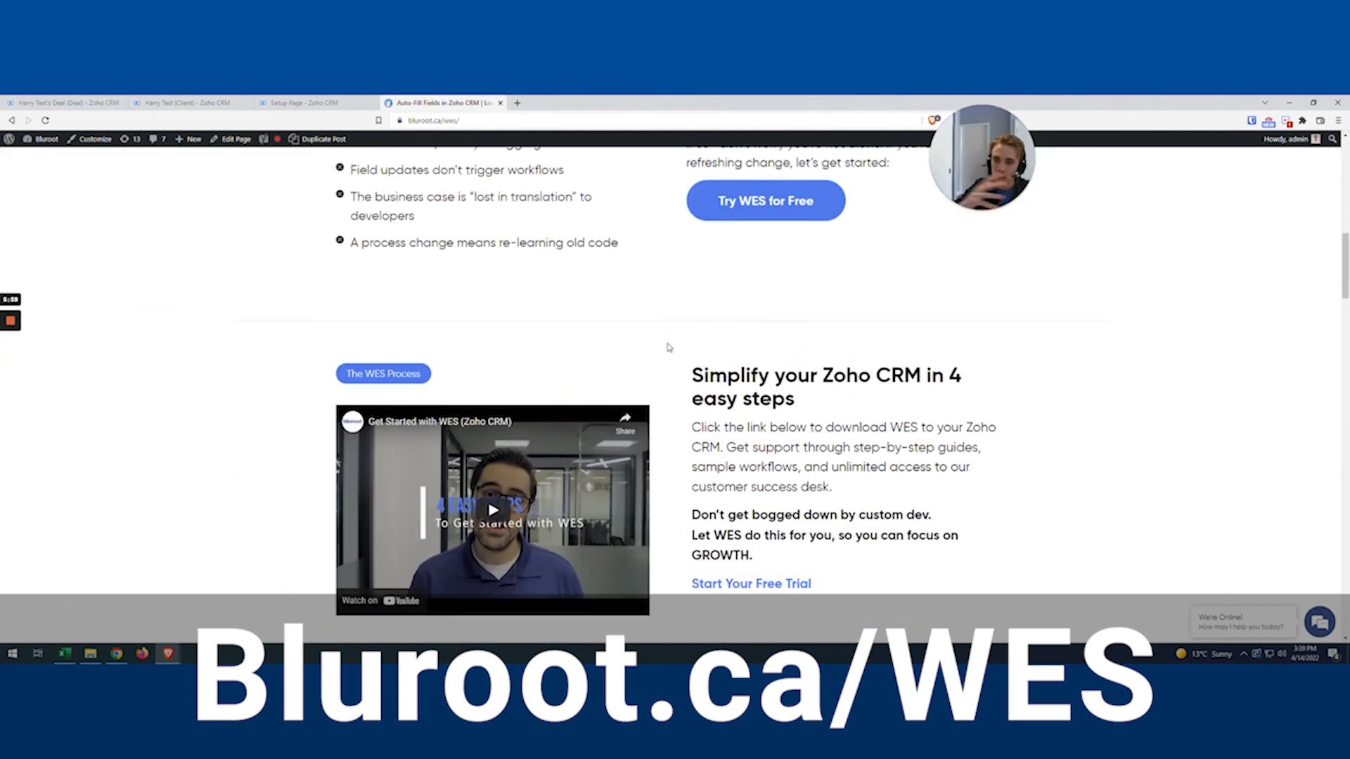
{"action": "scroll", "scroll_direction": "down", "scroll_amount": 3}
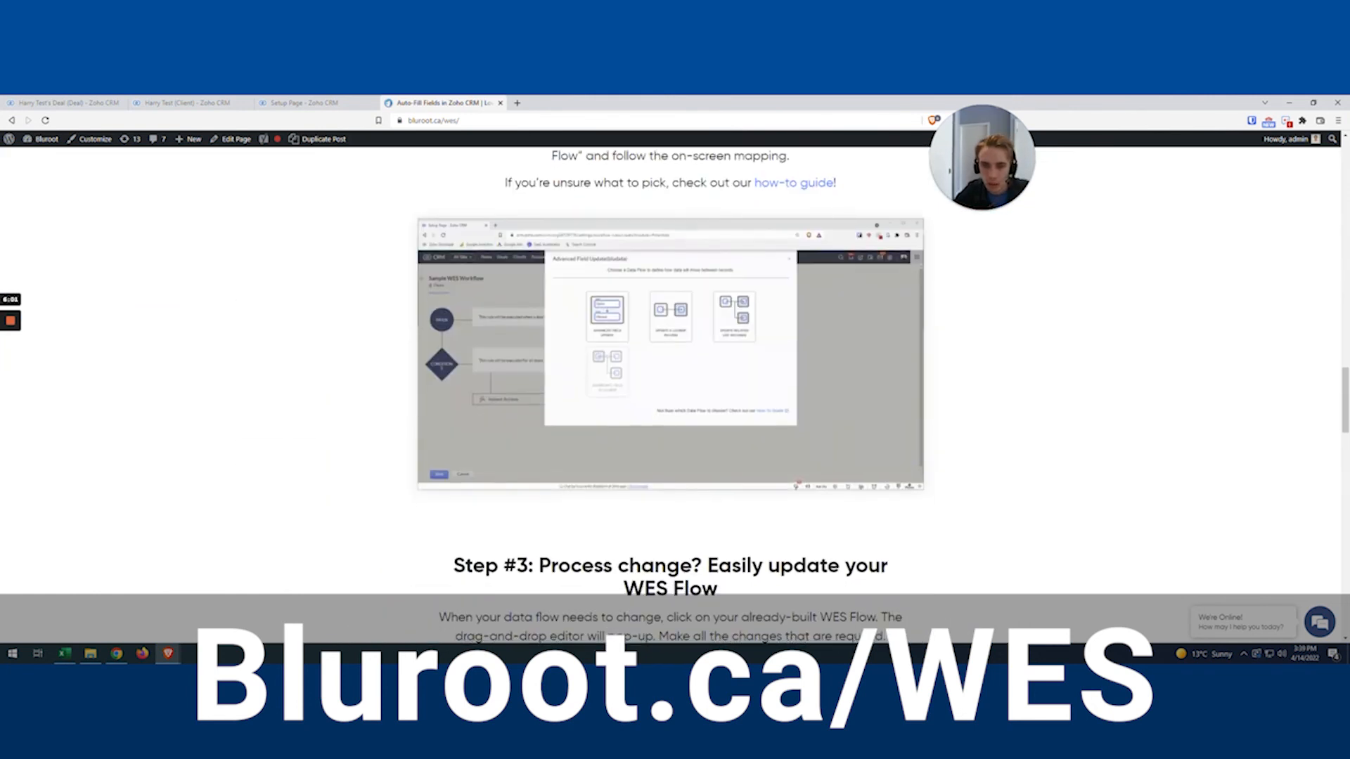